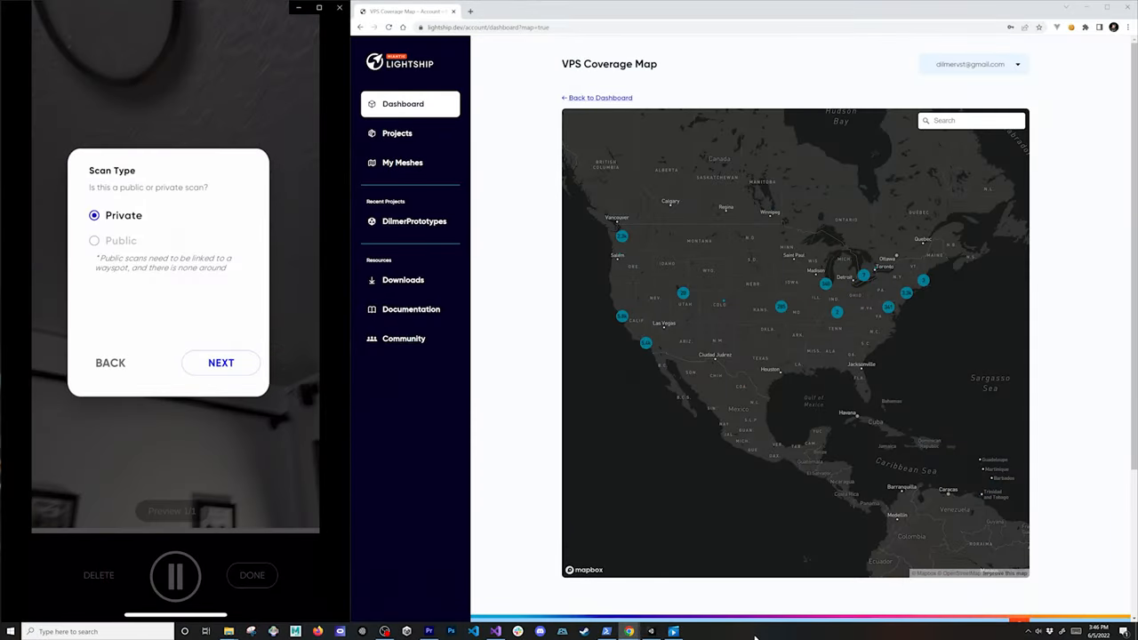
Mark the scan Private, continue, and watch its upload in the Logbook.
{"action": "left_click", "coordinate": [220, 363]}
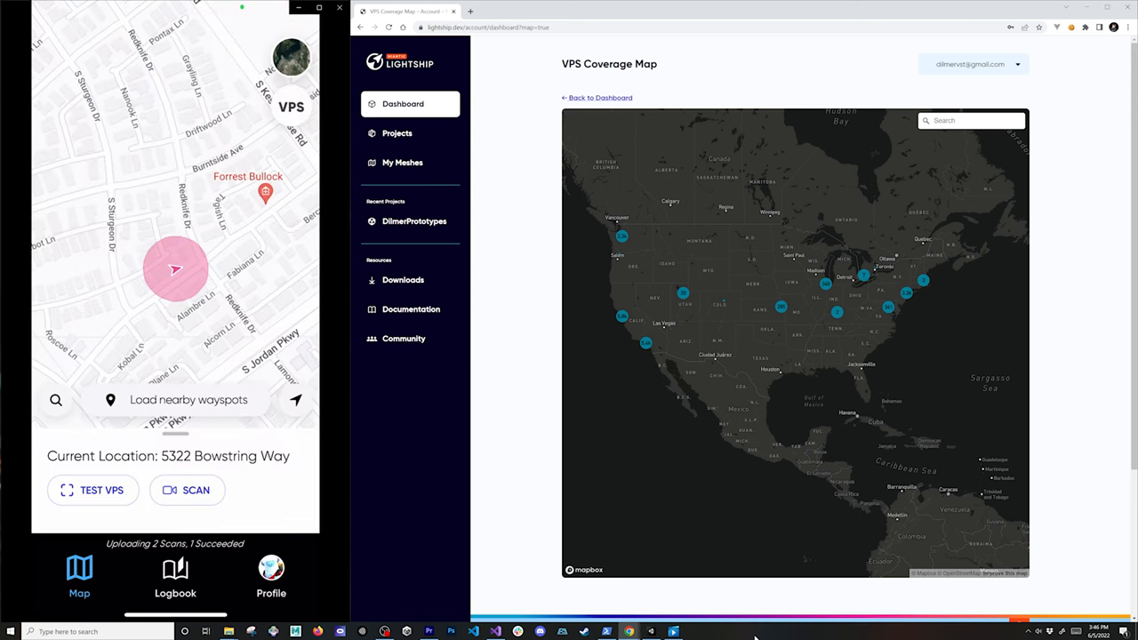
{"action": "left_click", "coordinate": [174, 576]}
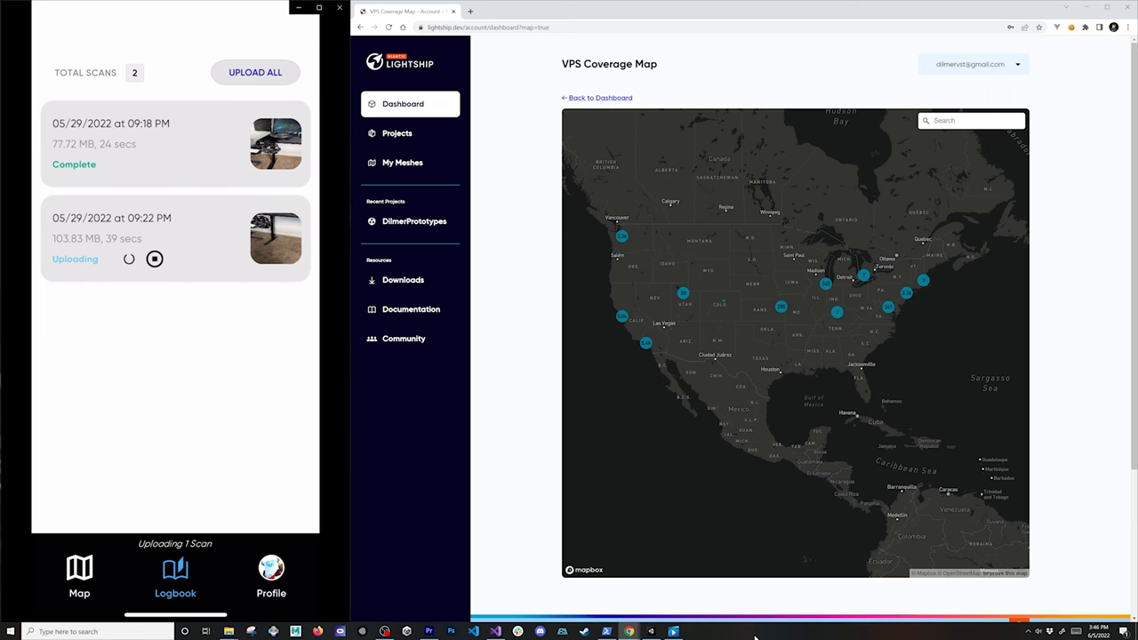
{"action": "left_click", "coordinate": [402, 162]}
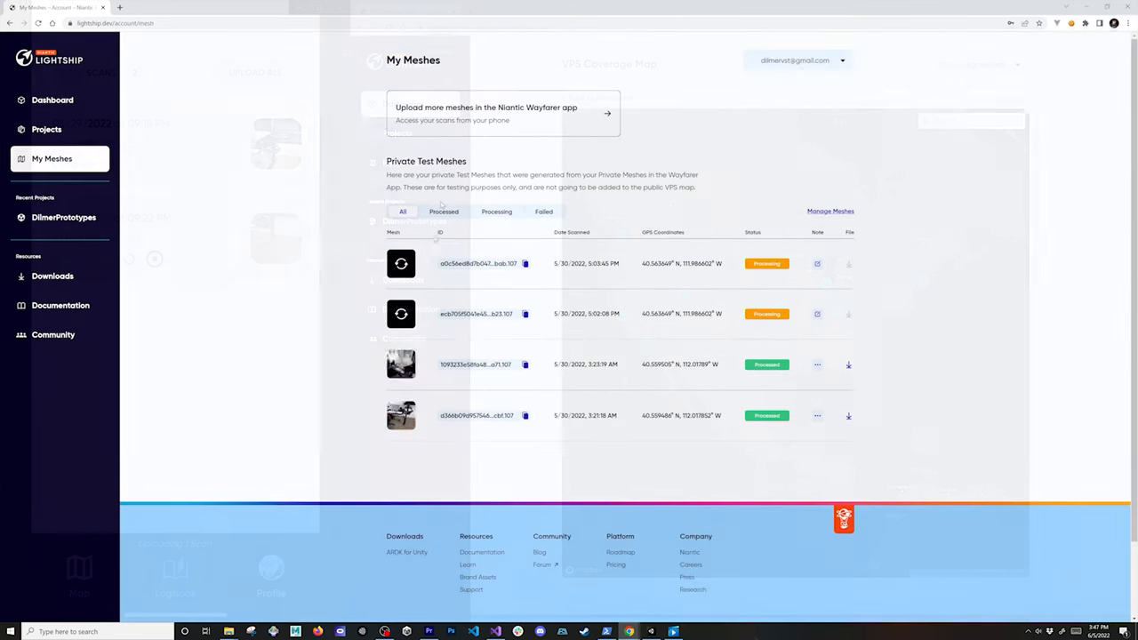
Create a new Unity Hub project from the 3D template.
{"action": "left_click", "coordinate": [444, 212]}
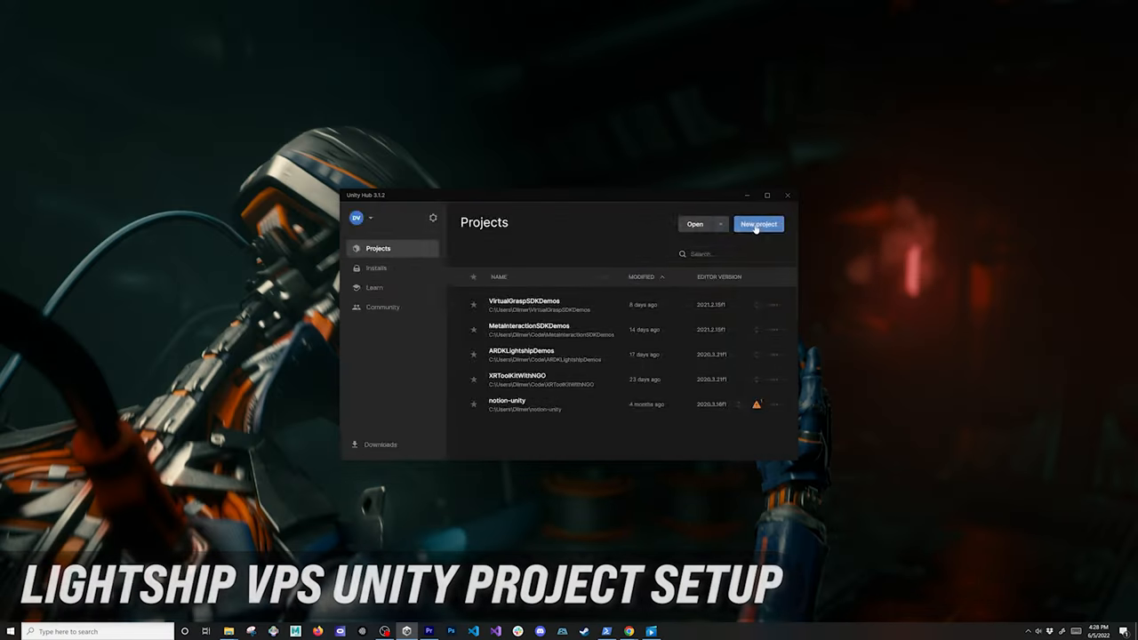
{"action": "left_click", "coordinate": [758, 224]}
{"action": "type", "text": "LightshipVPSDe"}
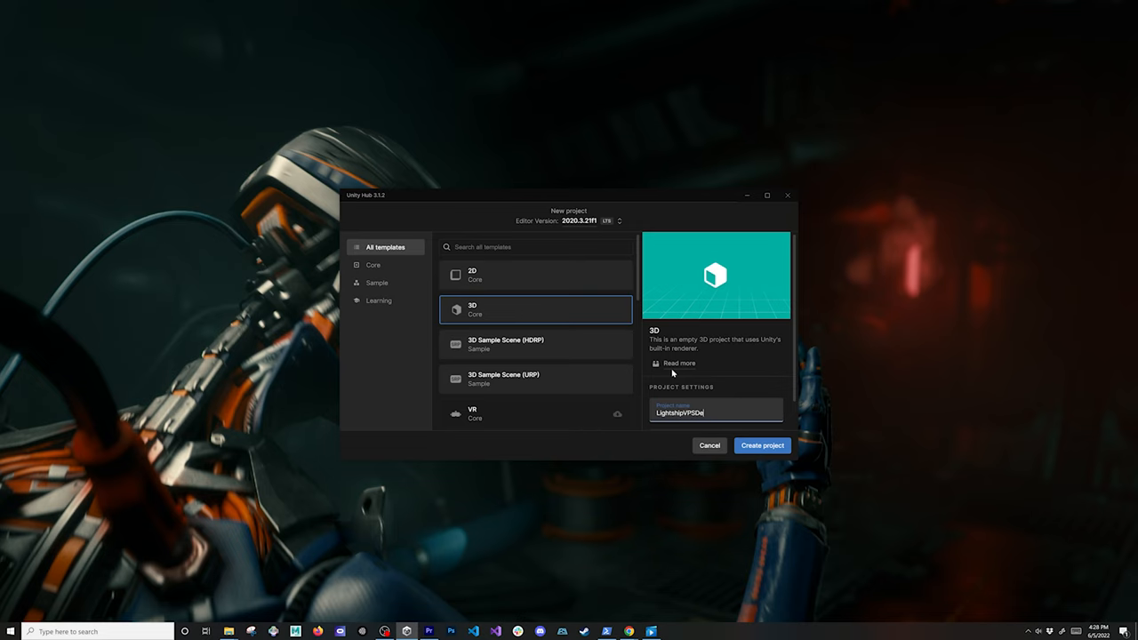
{"action": "left_click", "coordinate": [760, 444]}
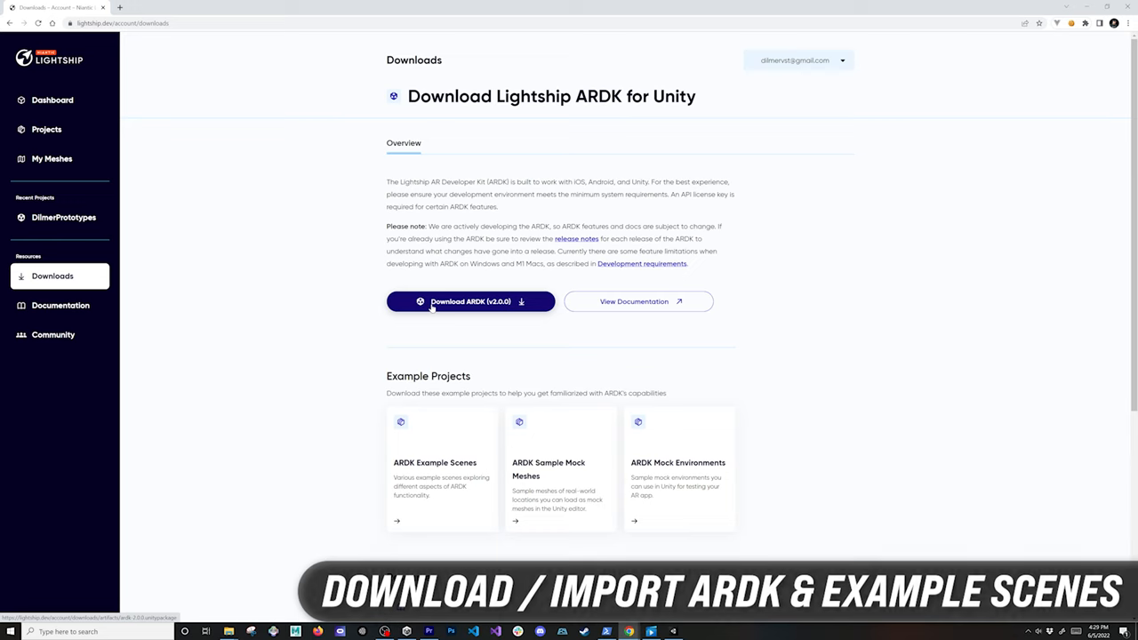
Download the Lightship ARDK for Unity from the Downloads page.
{"action": "left_click", "coordinate": [469, 302]}
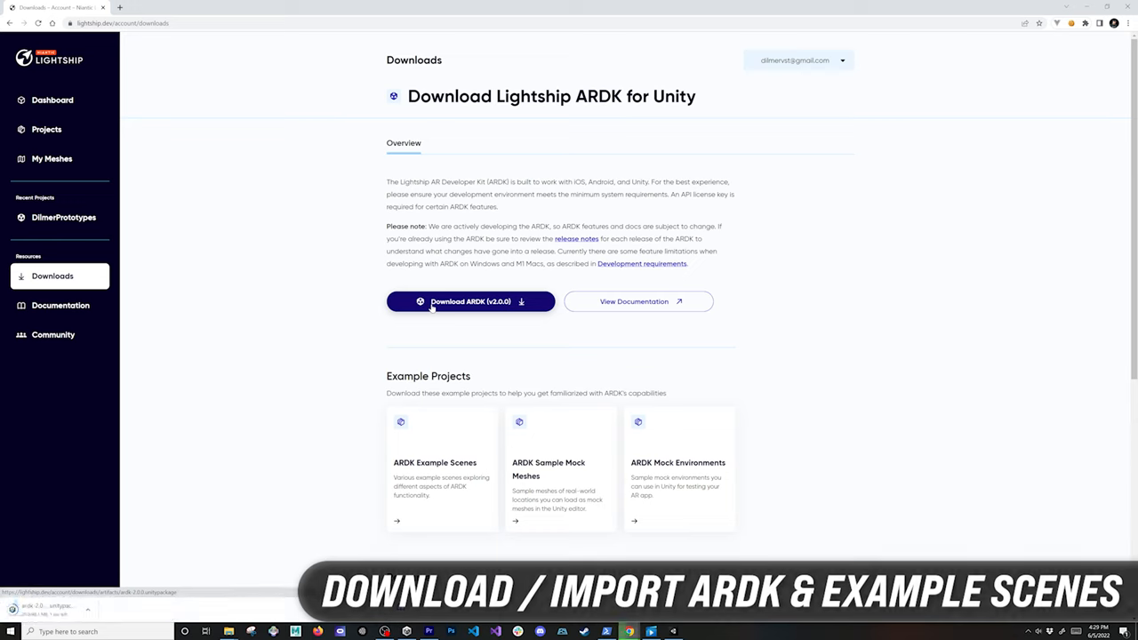
{"action": "left_click", "coordinate": [469, 302]}
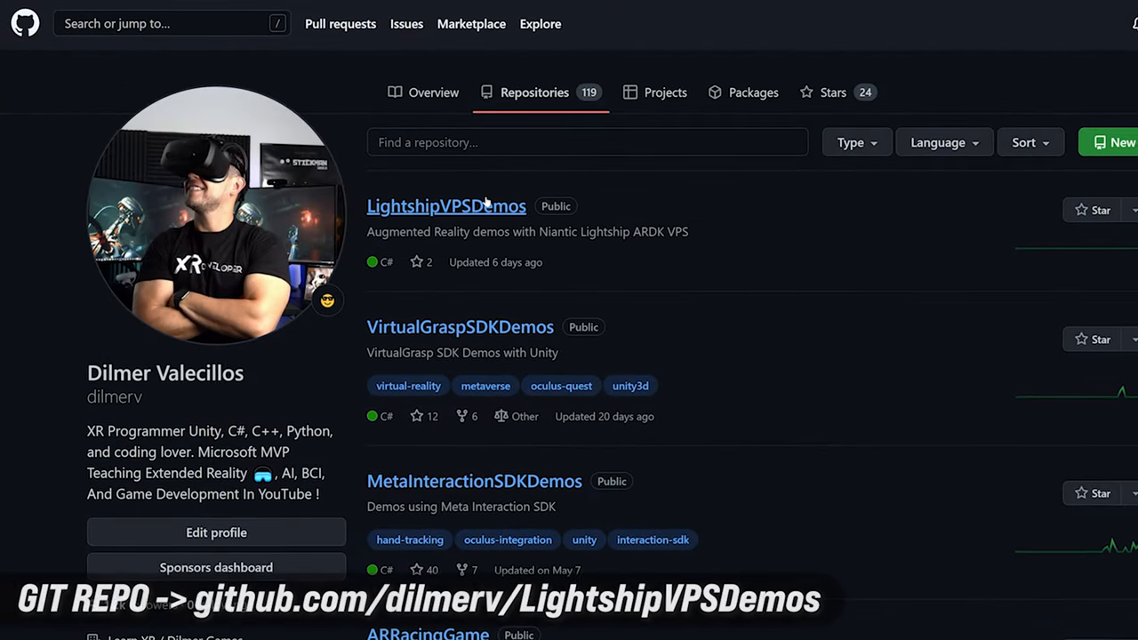
Open the LightshipVPSDemos repository and its Code button.
{"action": "left_click", "coordinate": [446, 206]}
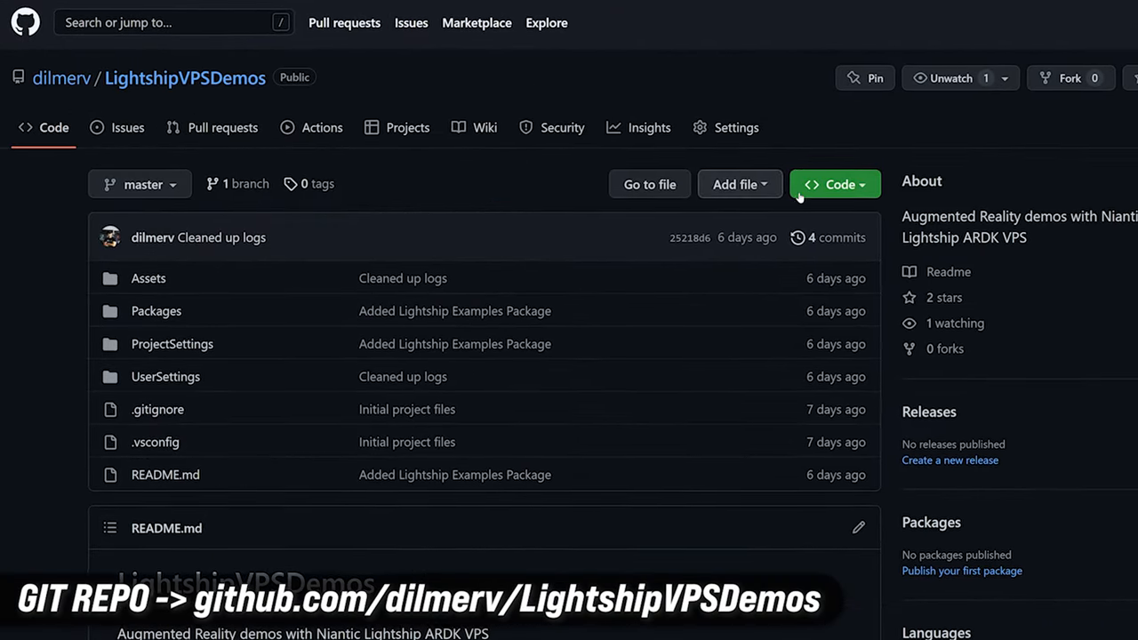
{"action": "left_click", "coordinate": [834, 183]}
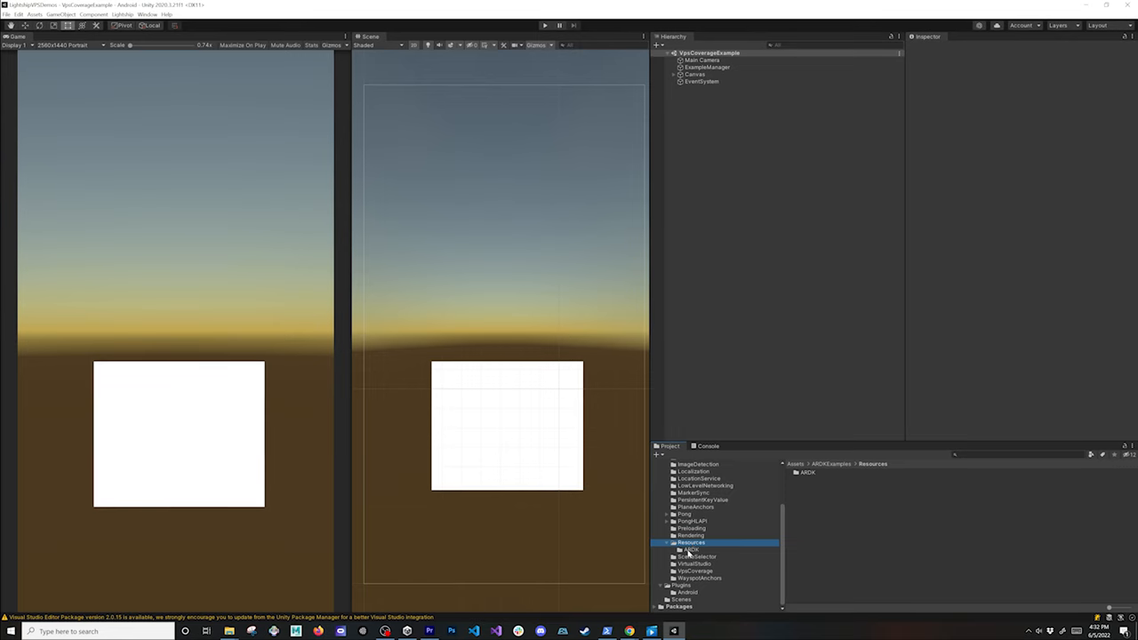
Browse Resources/ARDK to the ArdkAuthConfig asset and open the WayspotAnchors scene.
{"action": "left_click", "coordinate": [817, 473]}
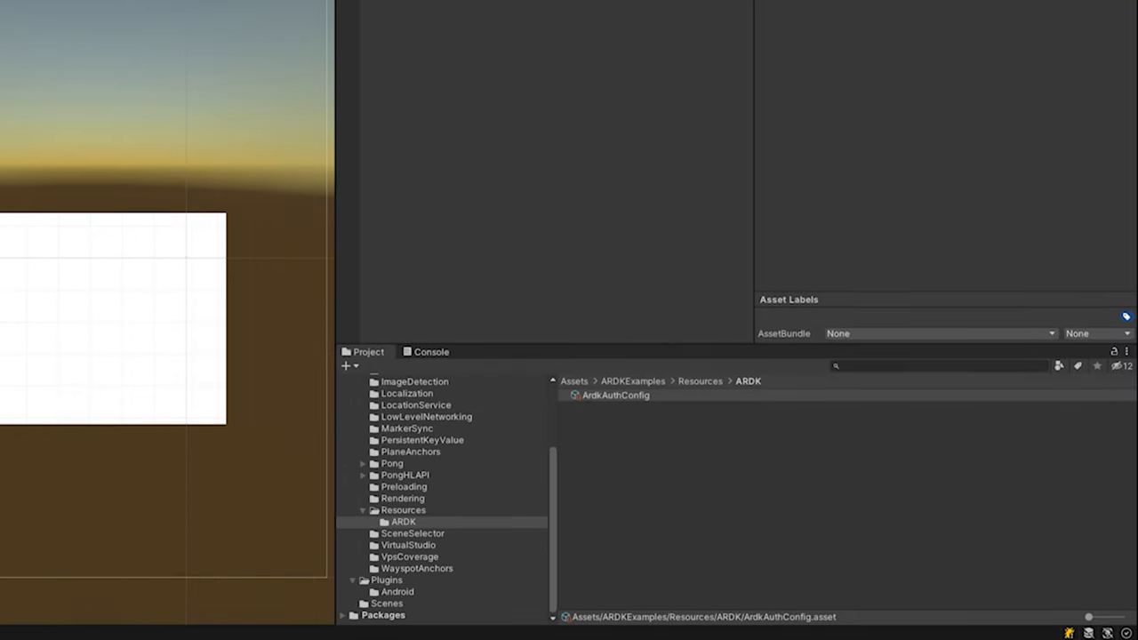
{"action": "left_click", "coordinate": [416, 569]}
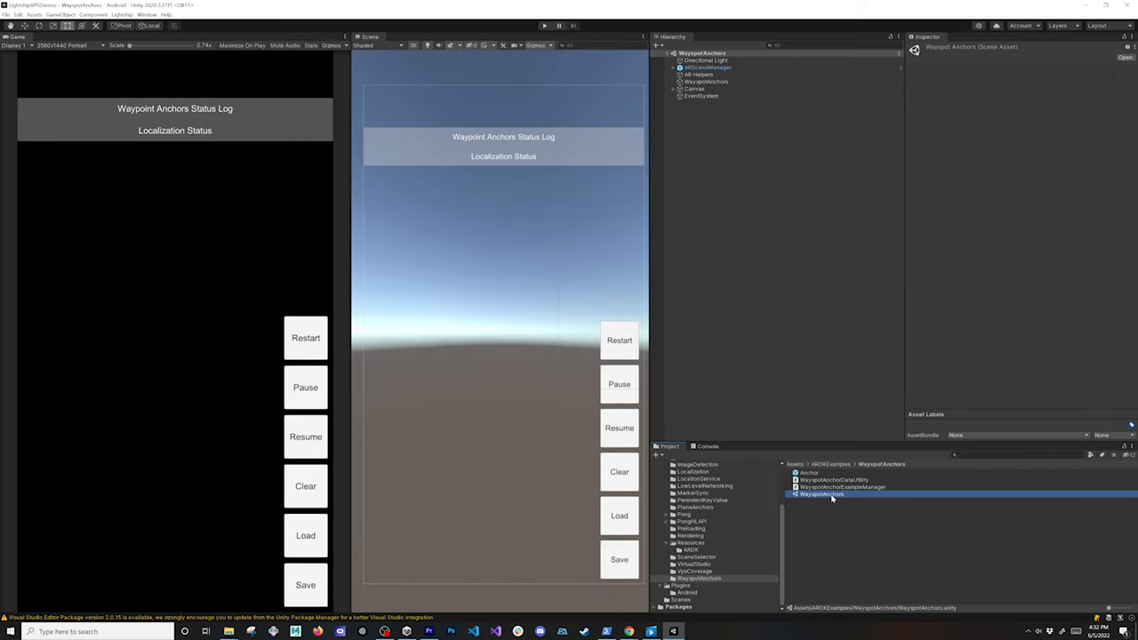
{"action": "mouse_move", "coordinate": [832, 498]}
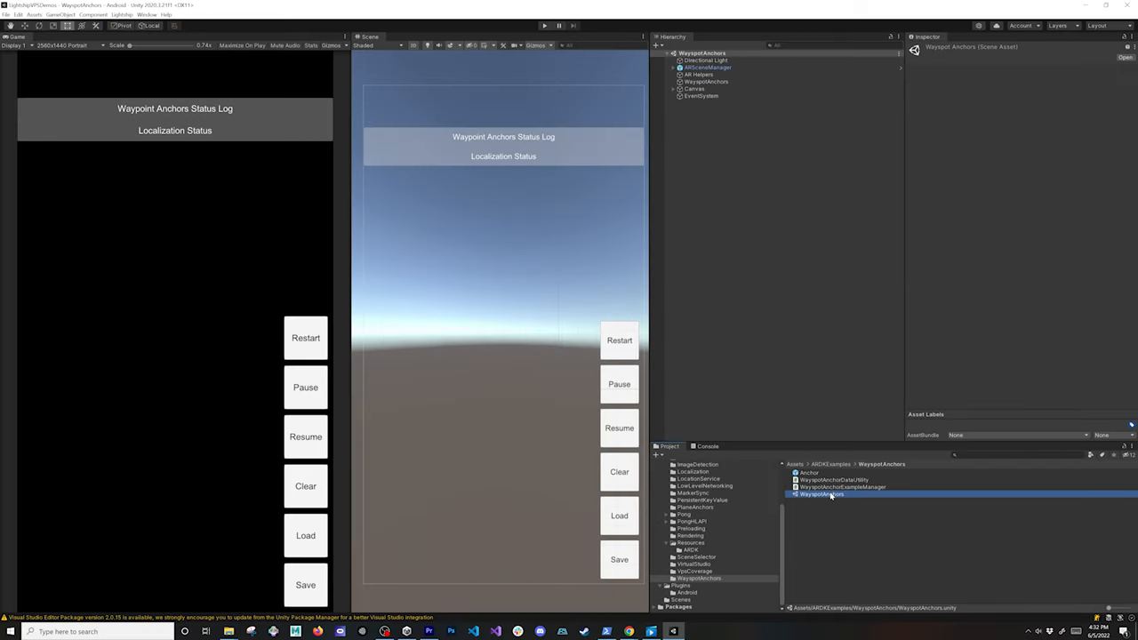
{"action": "left_click", "coordinate": [7, 14]}
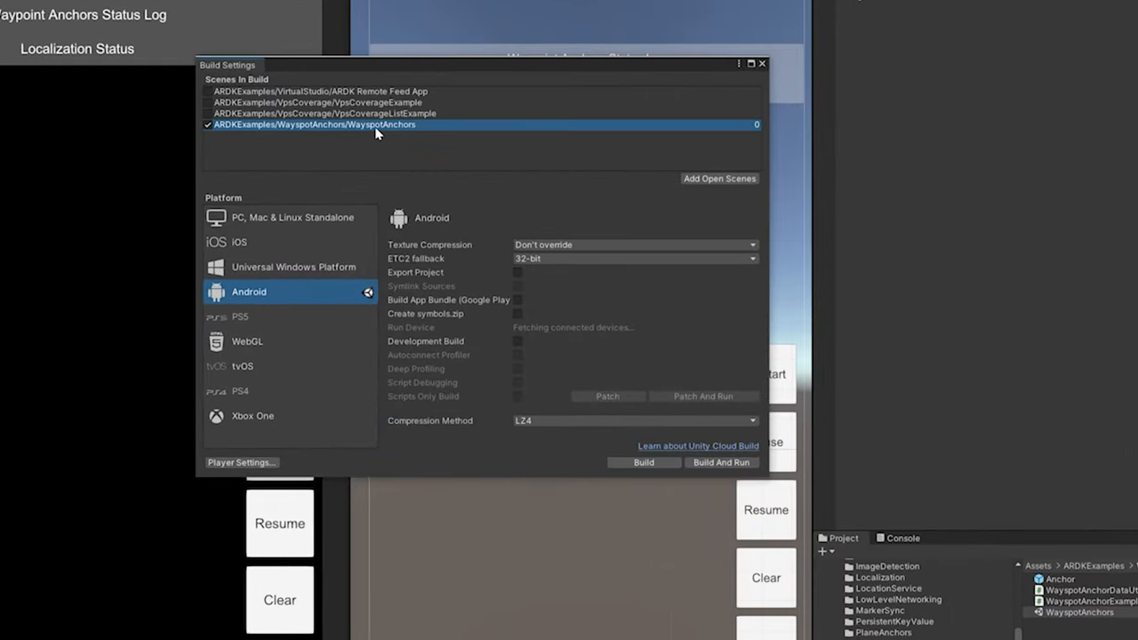
Tick only WayspotAnchors under Scenes In Build and close Build Settings.
{"action": "left_click", "coordinate": [208, 114]}
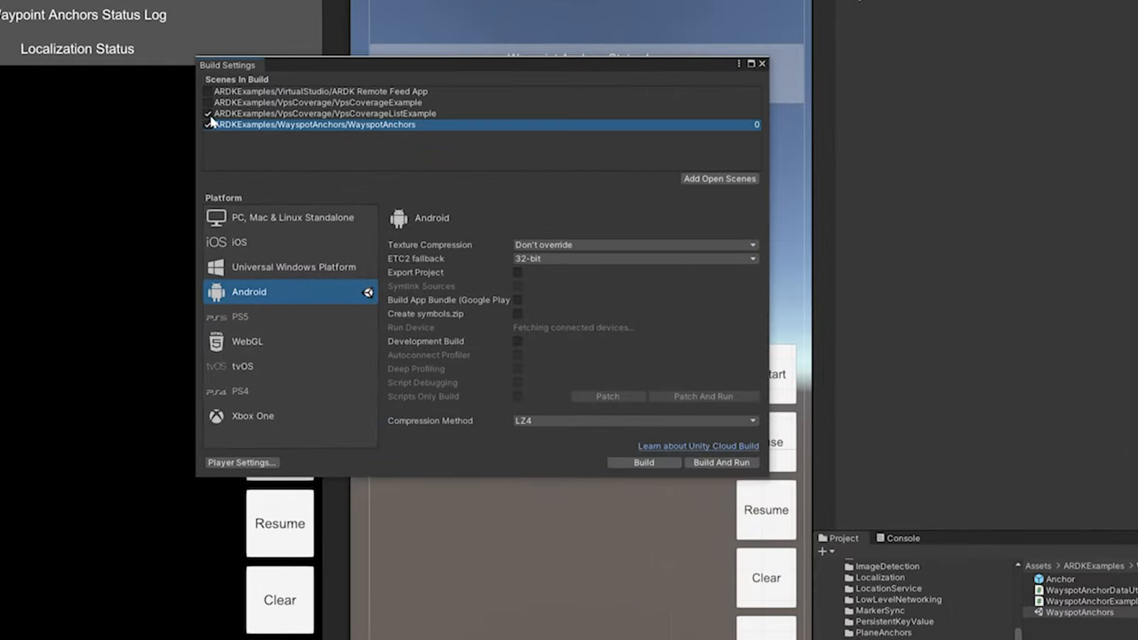
{"action": "left_click", "coordinate": [209, 125]}
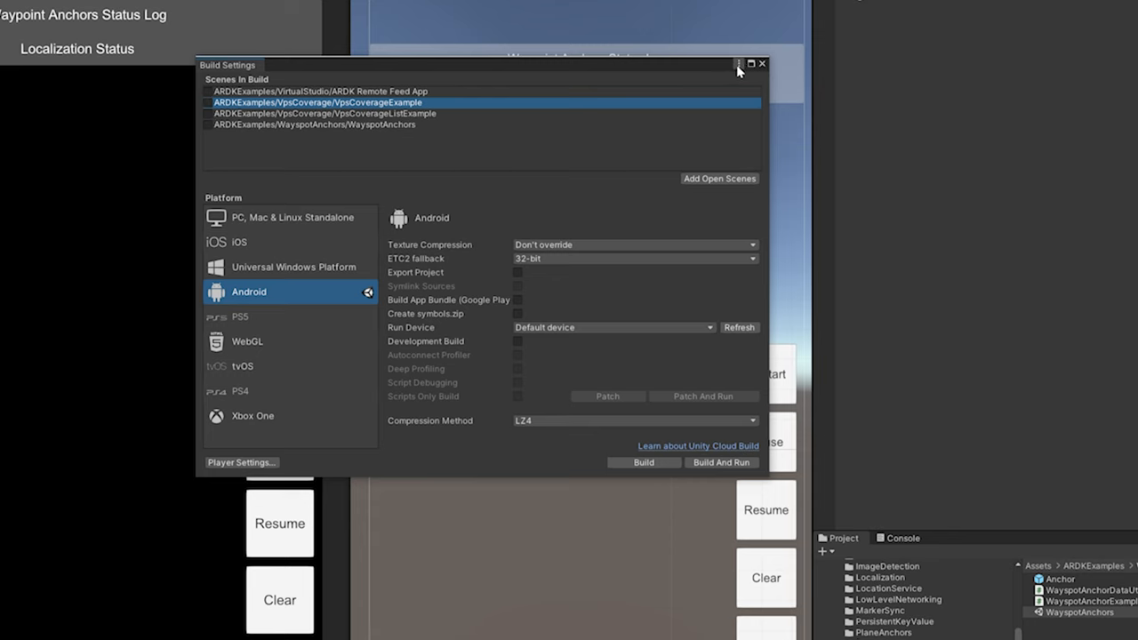
{"action": "left_click", "coordinate": [760, 62]}
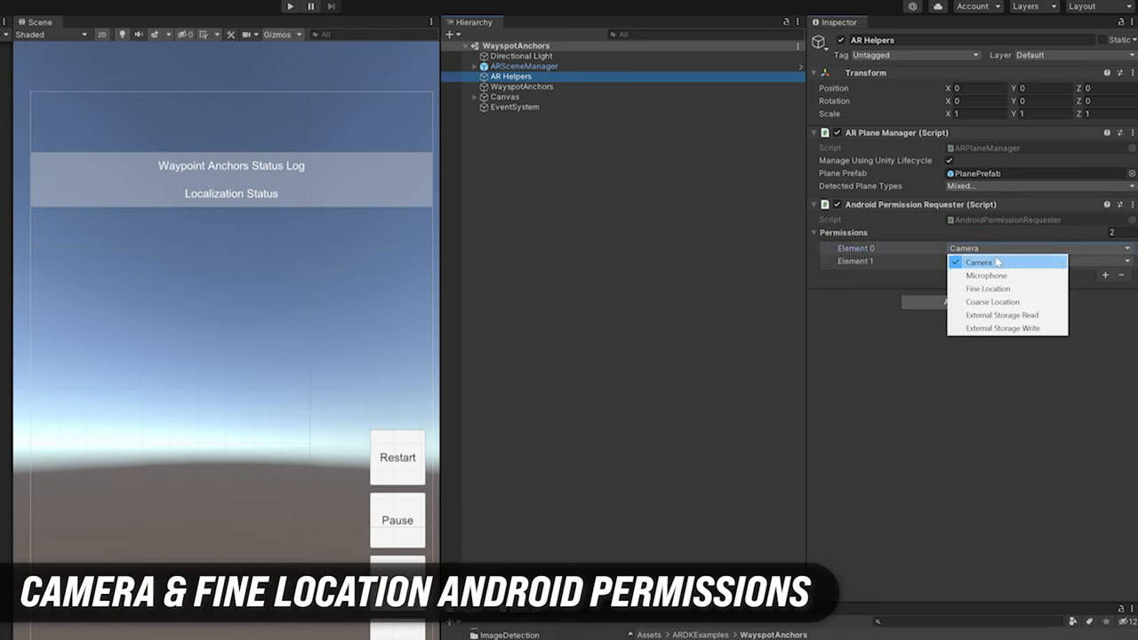
Set AR Helpers' Android permissions to Camera and Fine Location.
{"action": "left_click", "coordinate": [986, 288]}
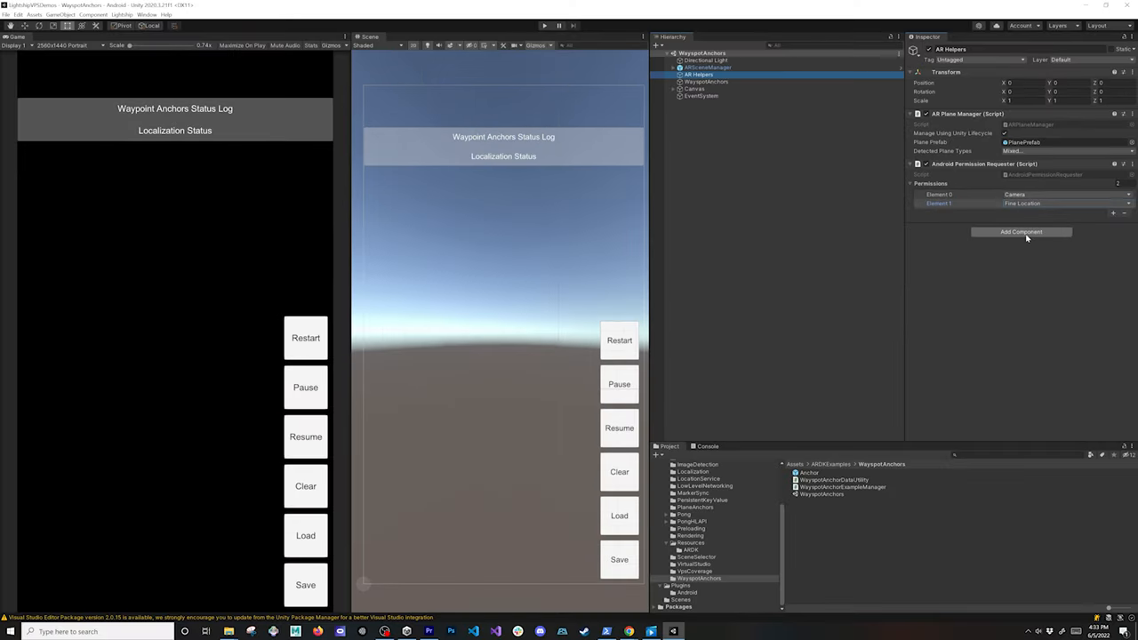
{"action": "left_click", "coordinate": [695, 570]}
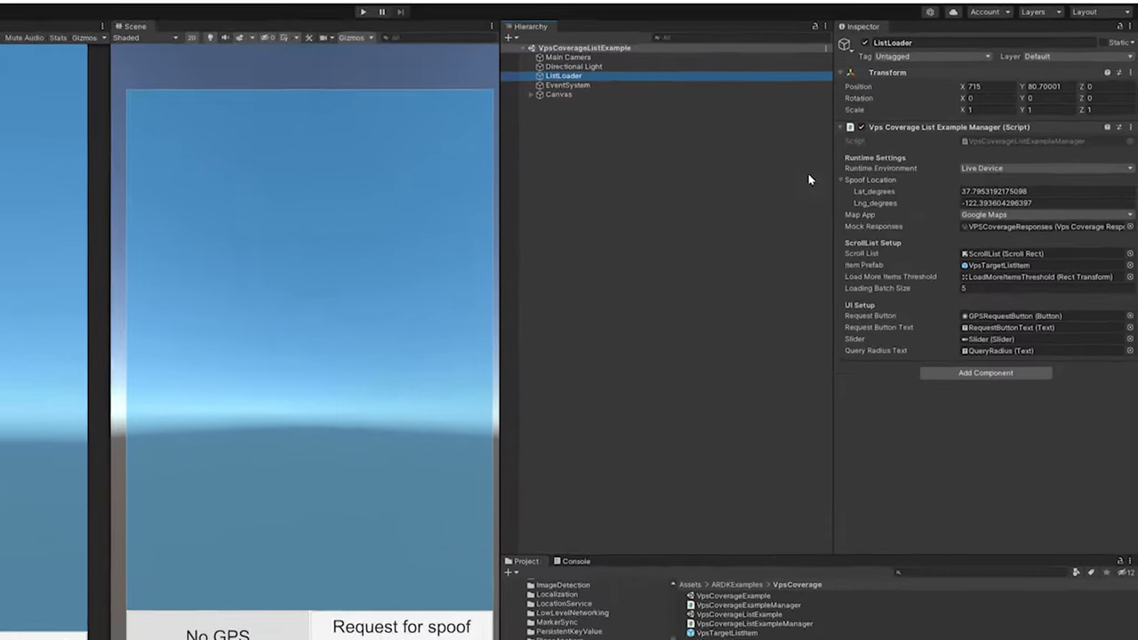
Switch the coverage manager's runtime environment to Mock and open its mock responses asset.
{"action": "left_click", "coordinate": [985, 199]}
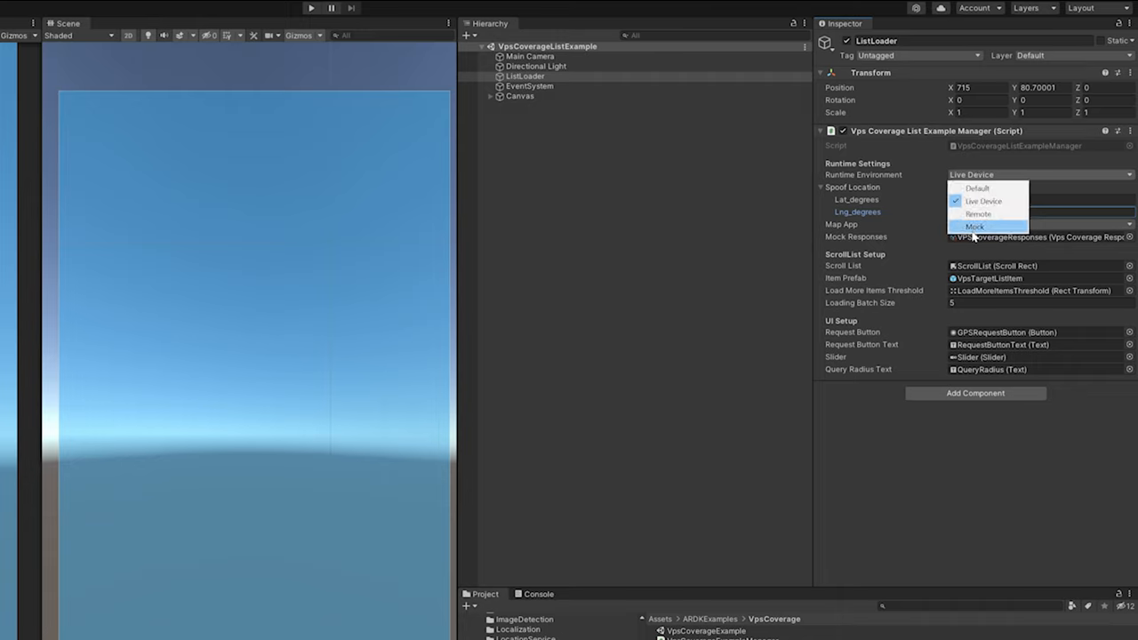
{"action": "left_click", "coordinate": [974, 225]}
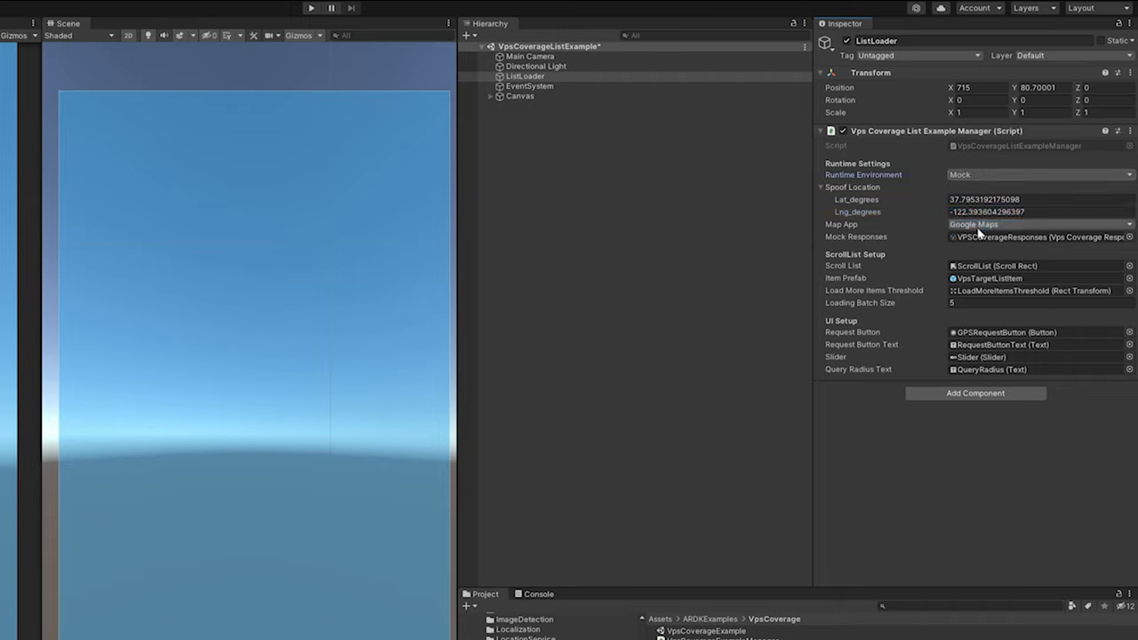
{"action": "left_click", "coordinate": [704, 630]}
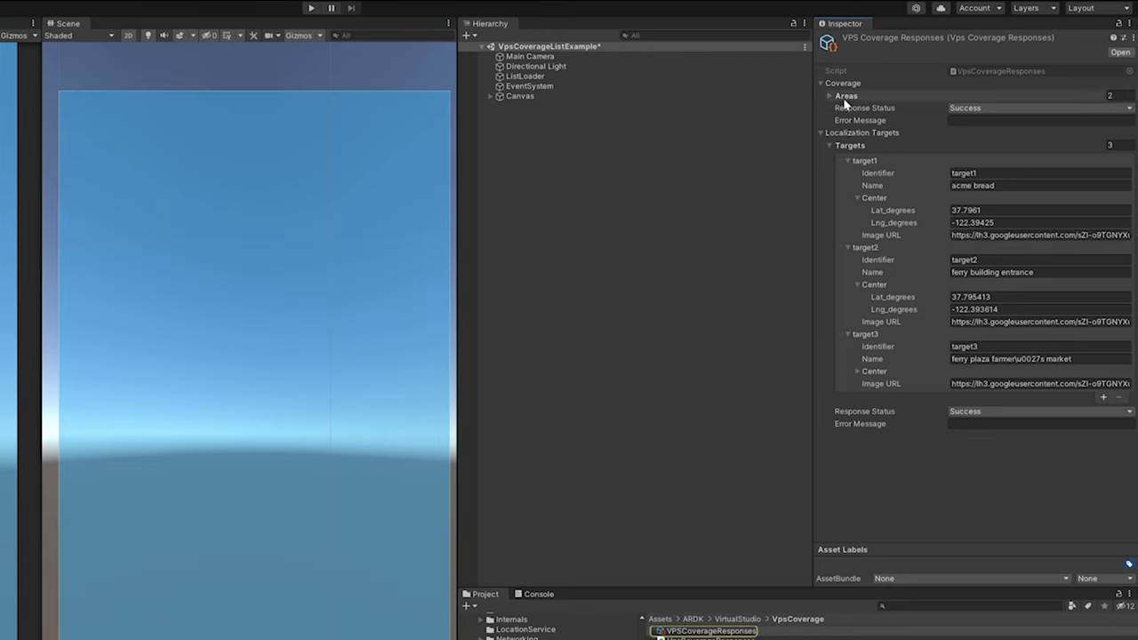
Expand the mock coverage areas and inspect their localization targets.
{"action": "left_click", "coordinate": [830, 96]}
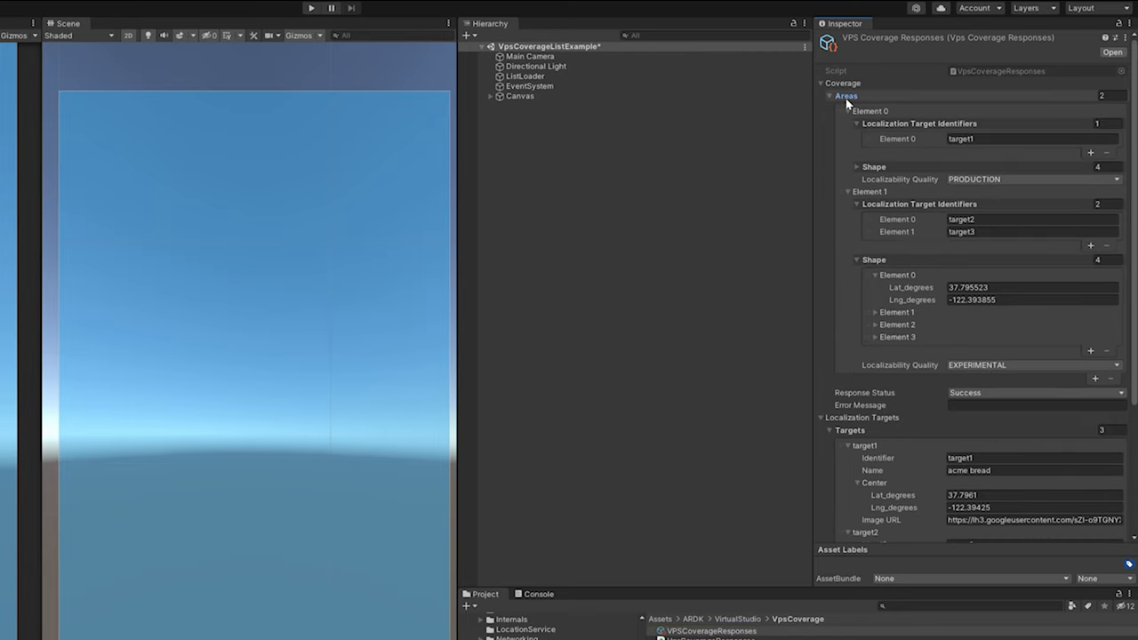
{"action": "left_click", "coordinate": [828, 96]}
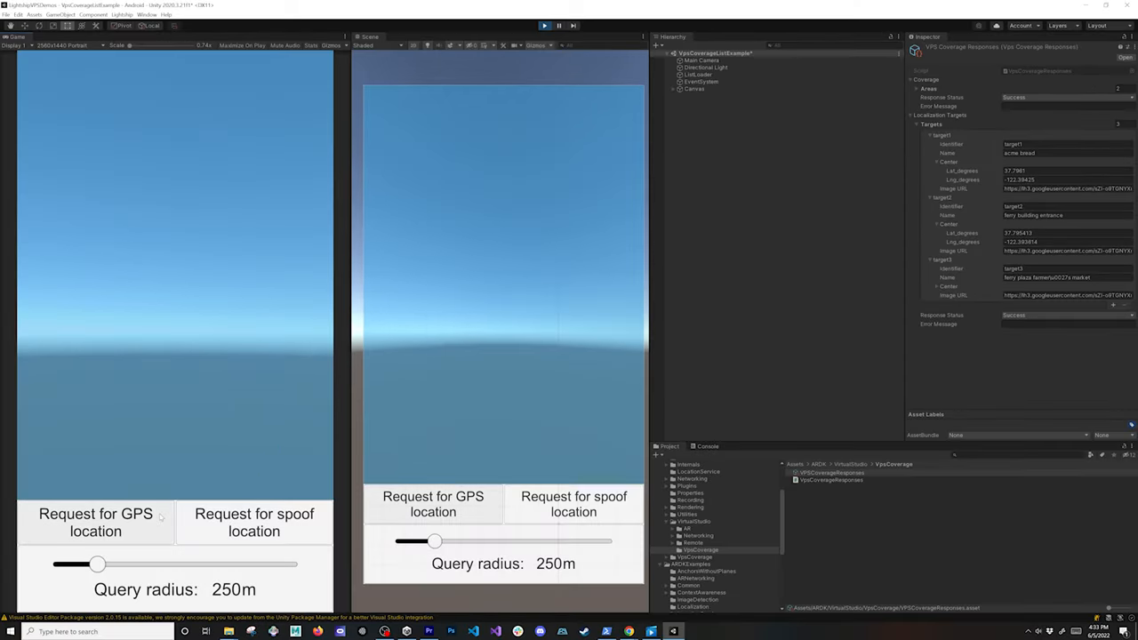
{"action": "left_click", "coordinate": [96, 523]}
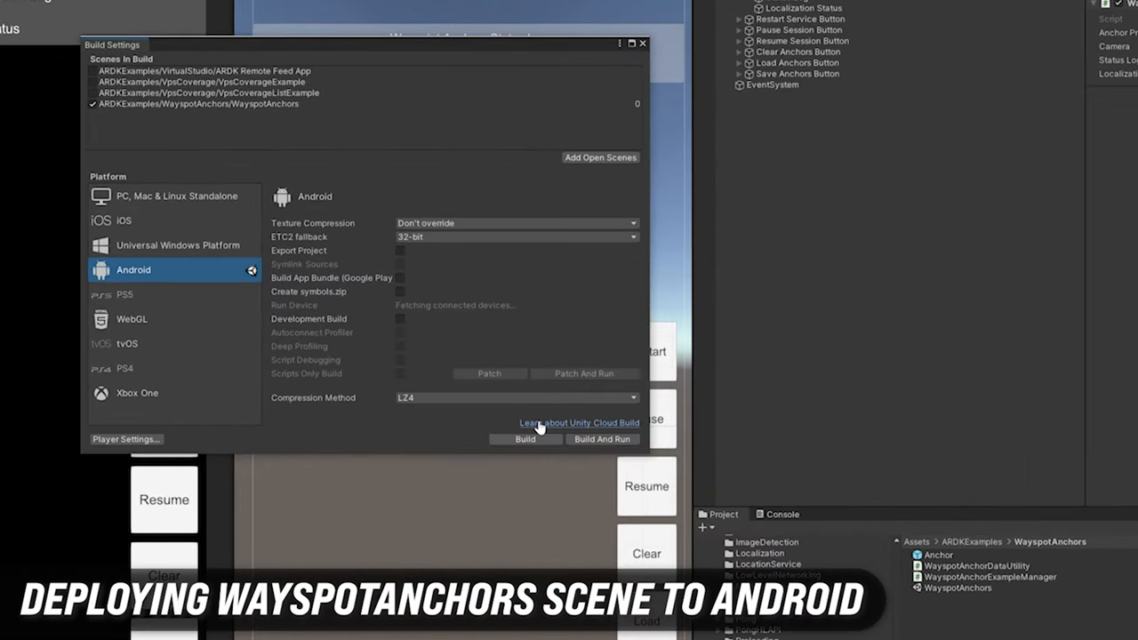
Choose the Pixel 4 as the Android Run Device for Build And Run.
{"action": "left_click", "coordinate": [494, 305]}
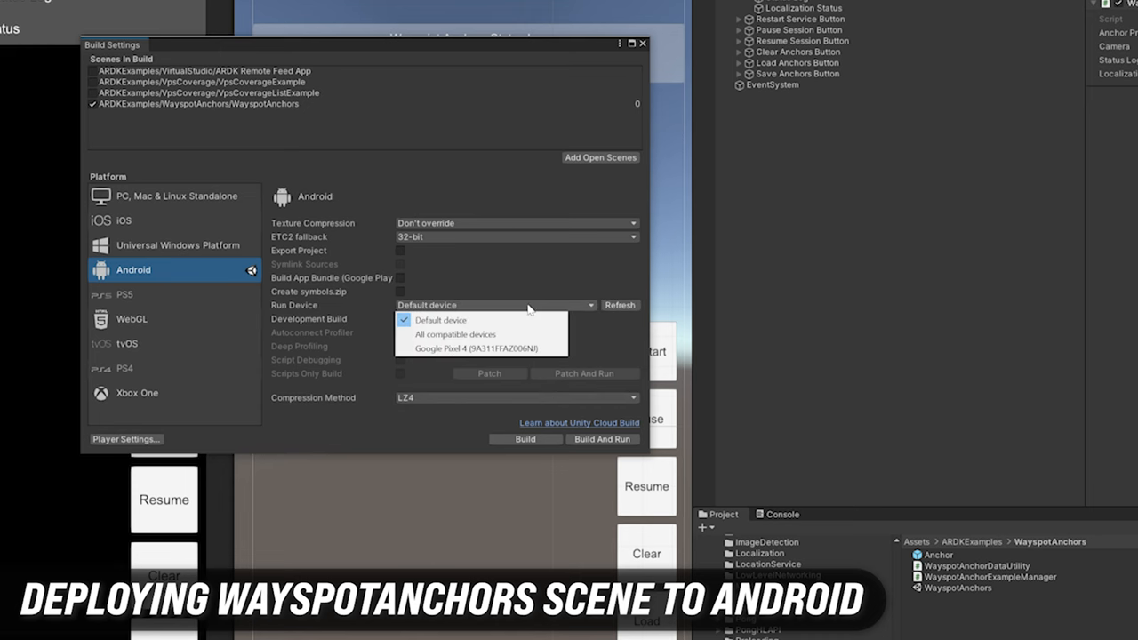
{"action": "left_click", "coordinate": [480, 346]}
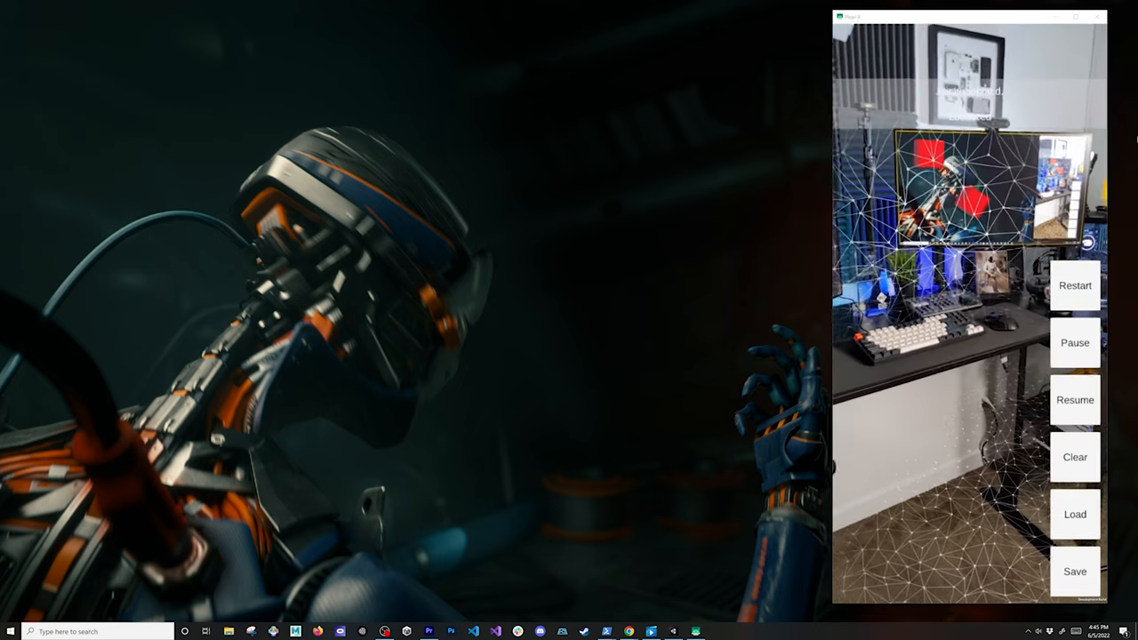
Save the cube anchors, clear and reload them, clear again and restart the session.
{"action": "left_click", "coordinate": [1074, 573]}
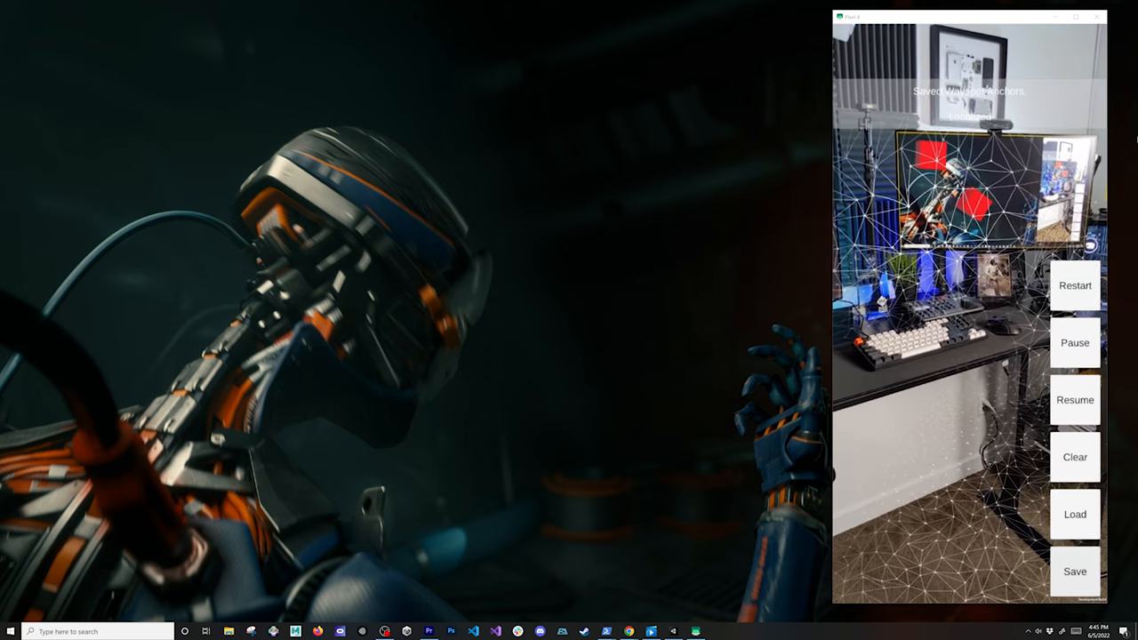
{"action": "left_click", "coordinate": [1073, 457]}
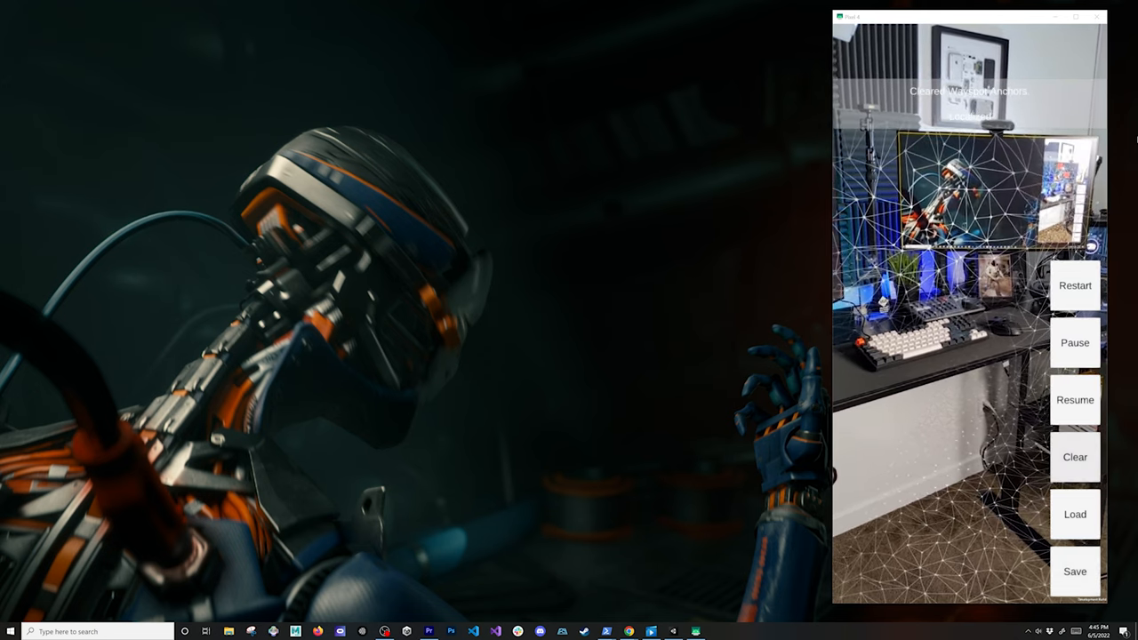
{"action": "left_click", "coordinate": [1074, 514]}
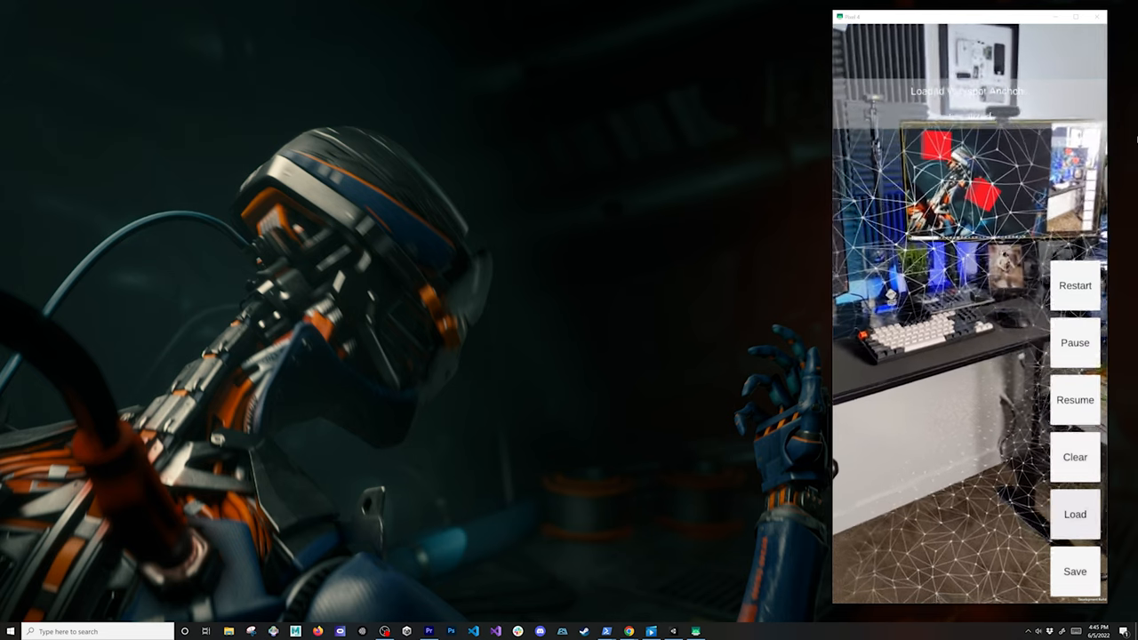
{"action": "left_click", "coordinate": [1074, 457]}
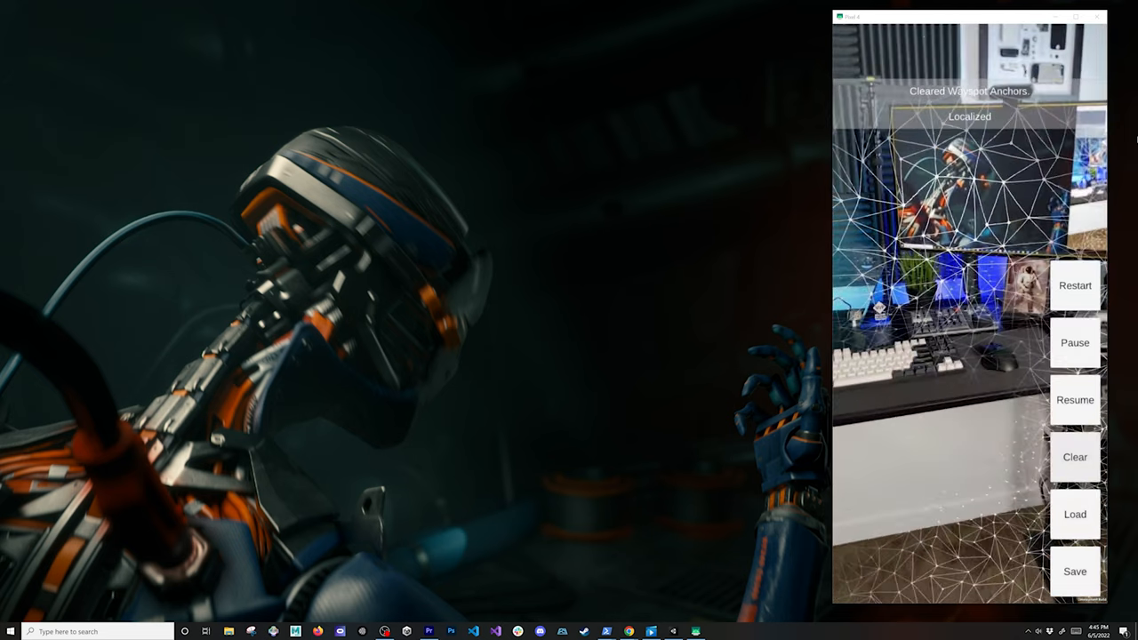
{"action": "left_click", "coordinate": [1074, 513]}
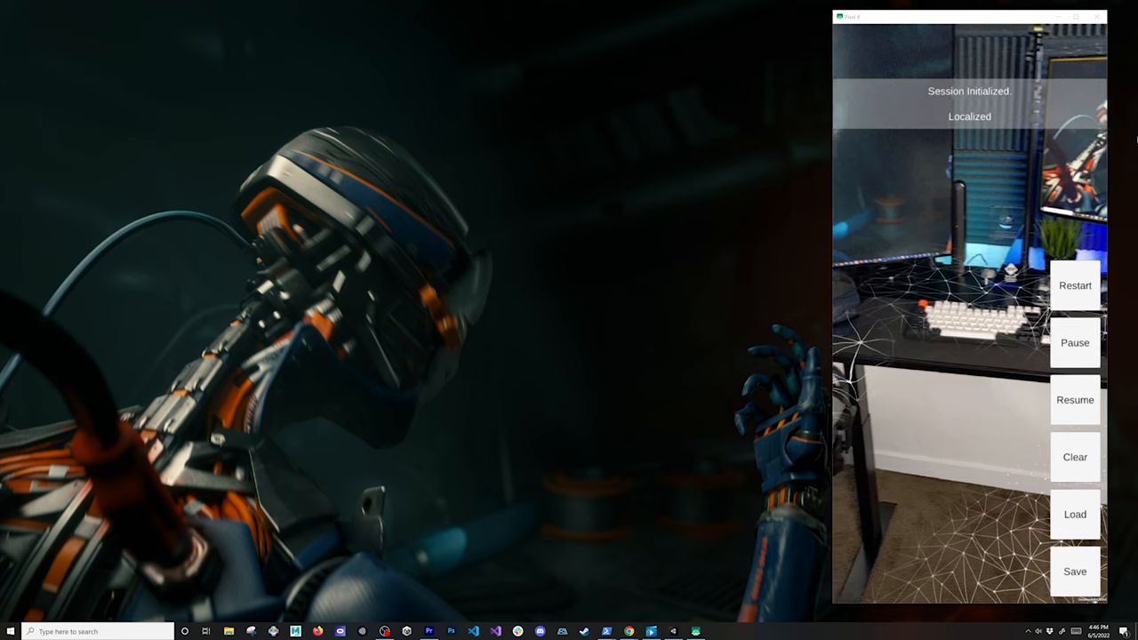
{"action": "left_click", "coordinate": [1074, 513]}
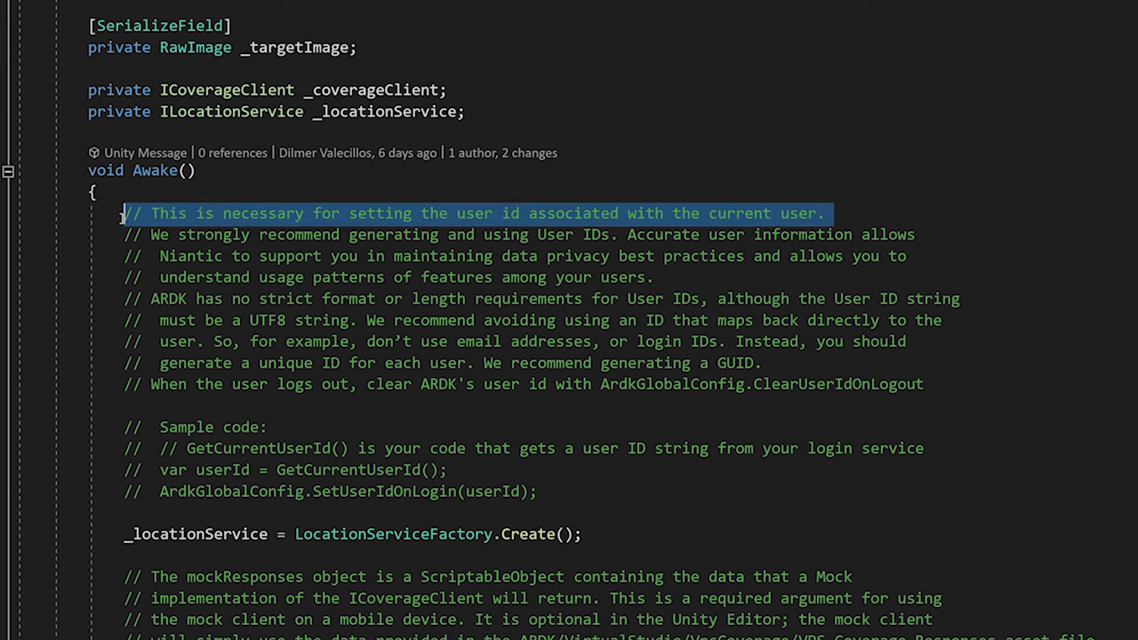
Review Awake's _mockResponses argument and the LocationUpdated subscription for spoof location.
{"action": "scroll", "scroll_direction": "down", "scroll_amount": 3}
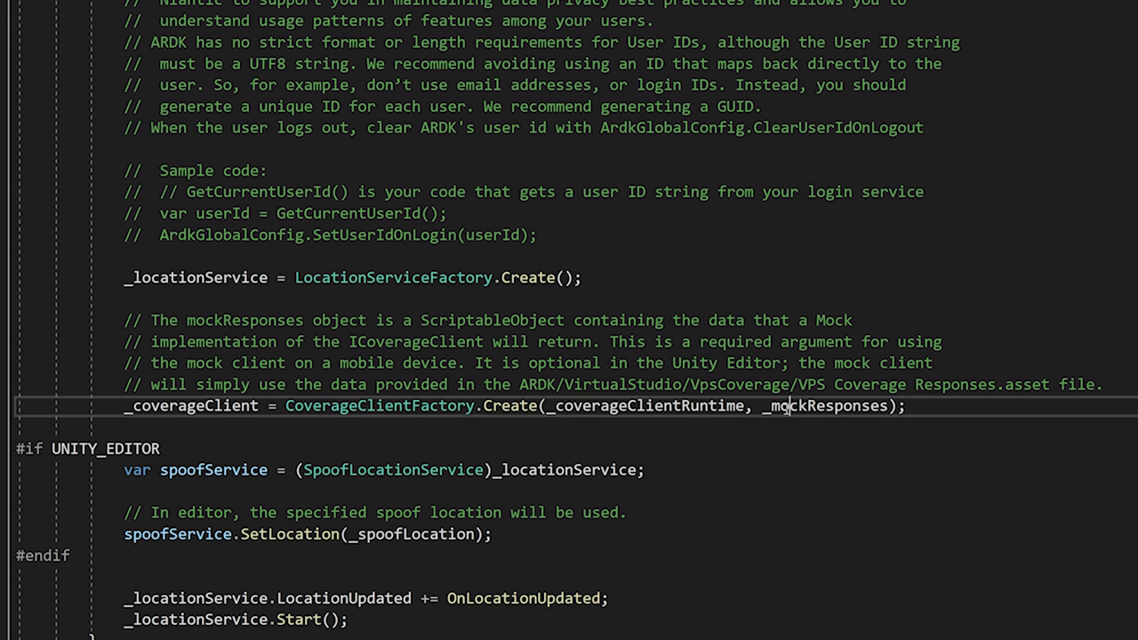
{"action": "double_click", "coordinate": [821, 405]}
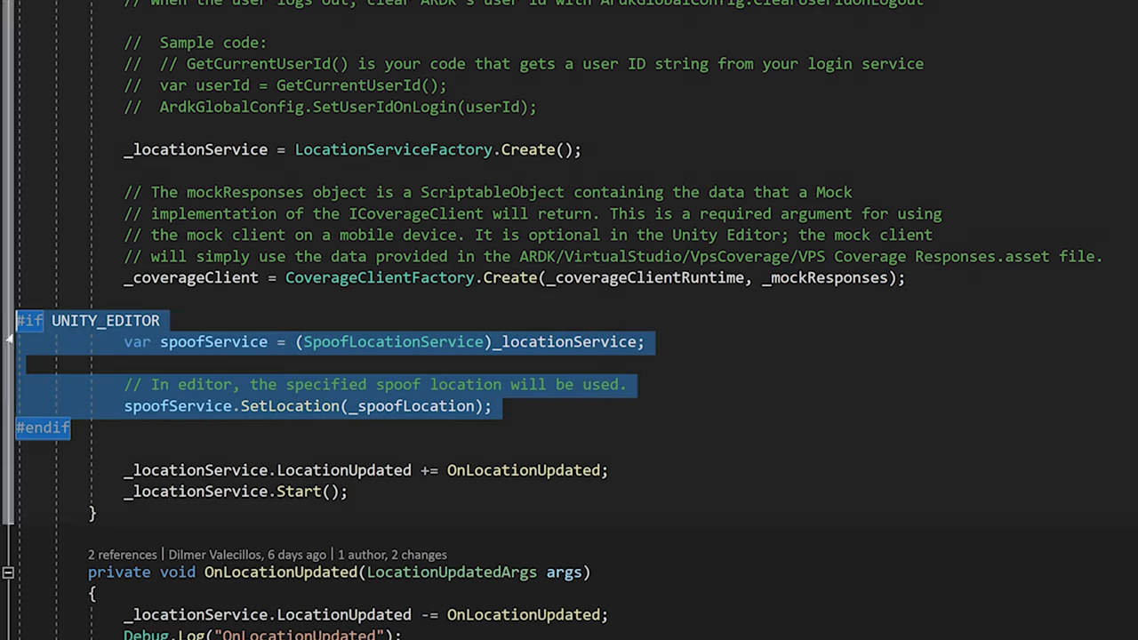
{"action": "scroll", "scroll_direction": "down", "scroll_amount": 3}
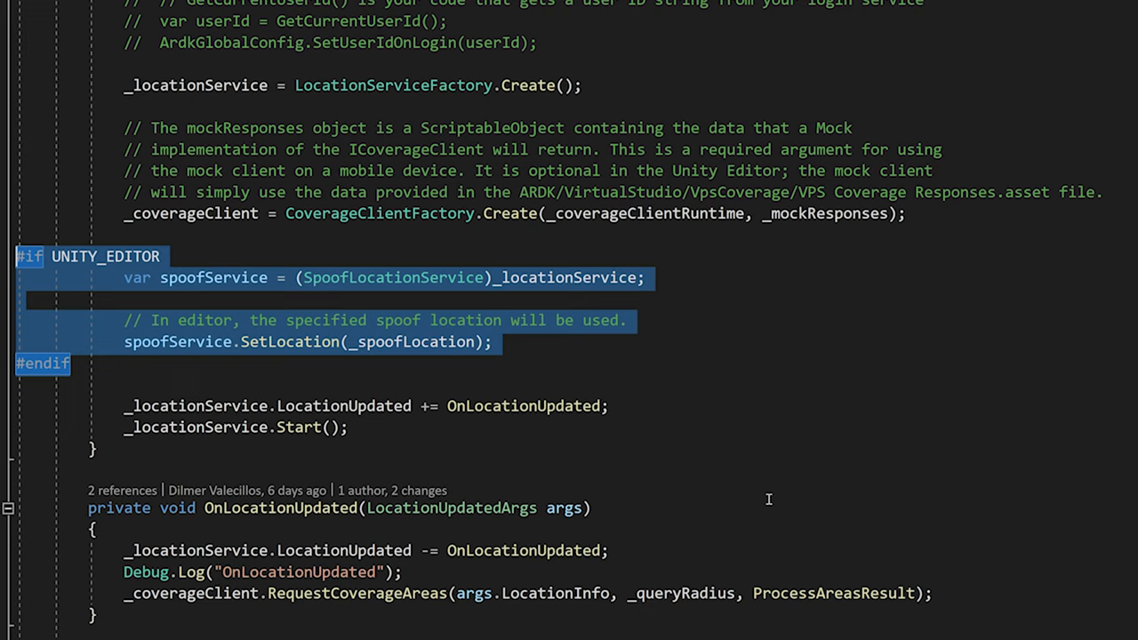
{"action": "scroll", "scroll_direction": "down", "scroll_amount": 3}
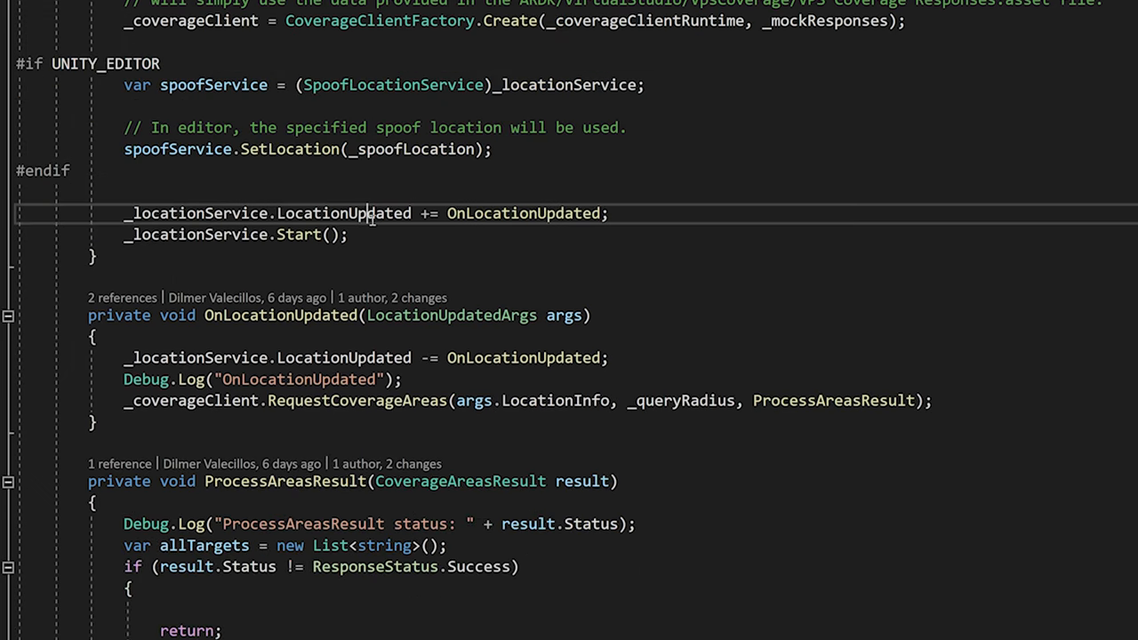
{"action": "double_click", "coordinate": [299, 234]}
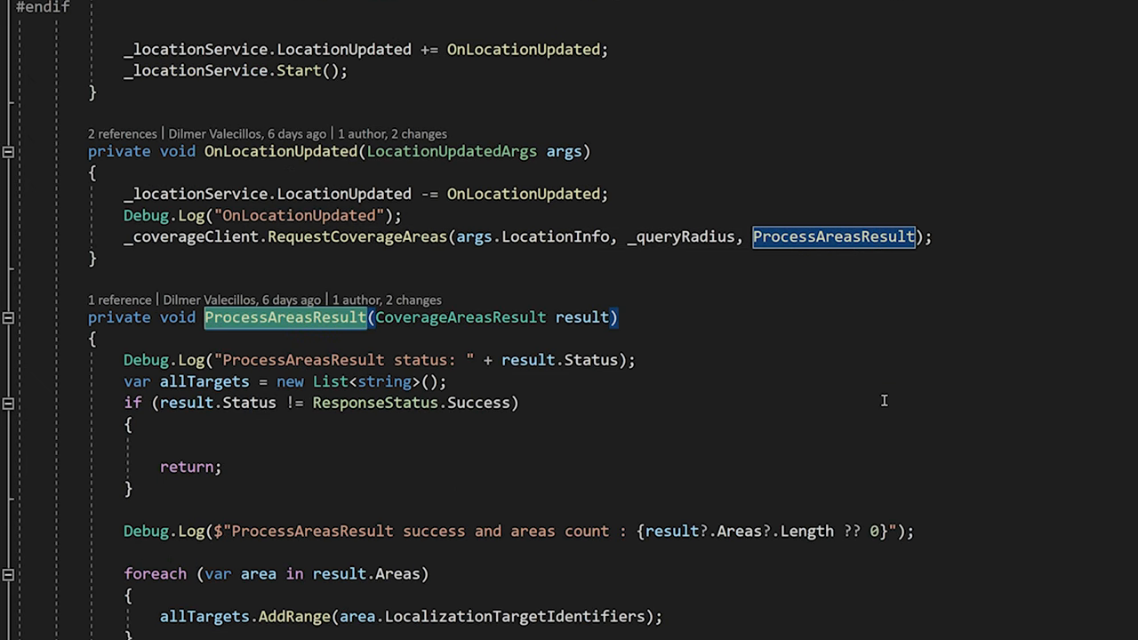
Review the localization targets request and its ProcessTargetsResult callback.
{"action": "scroll", "scroll_direction": "down", "scroll_amount": 3}
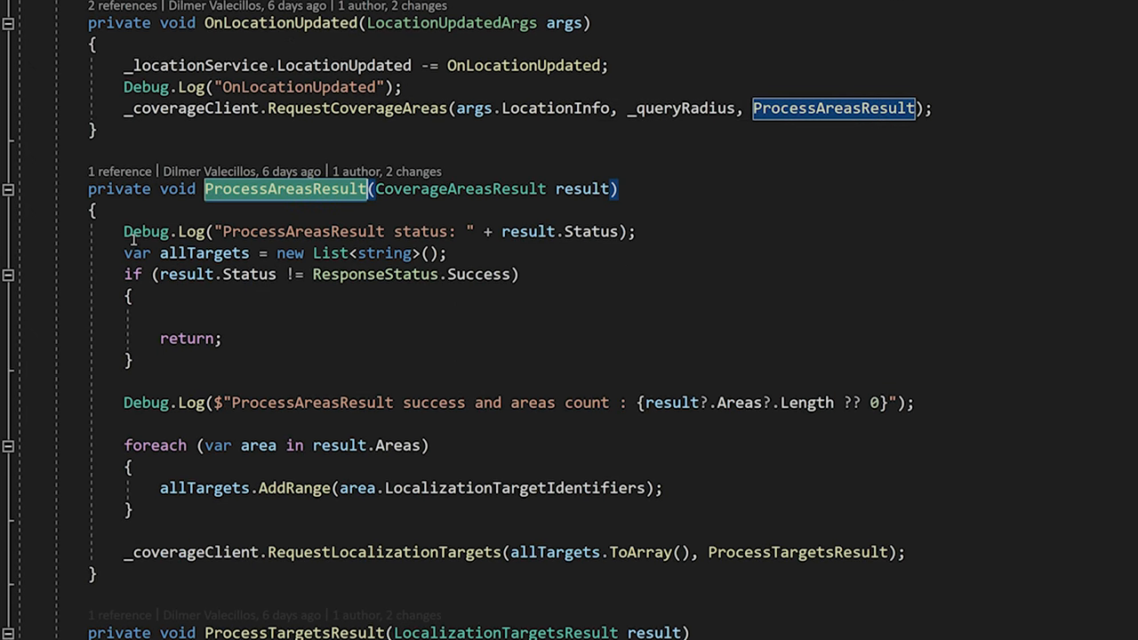
{"action": "left_click", "coordinate": [330, 551]}
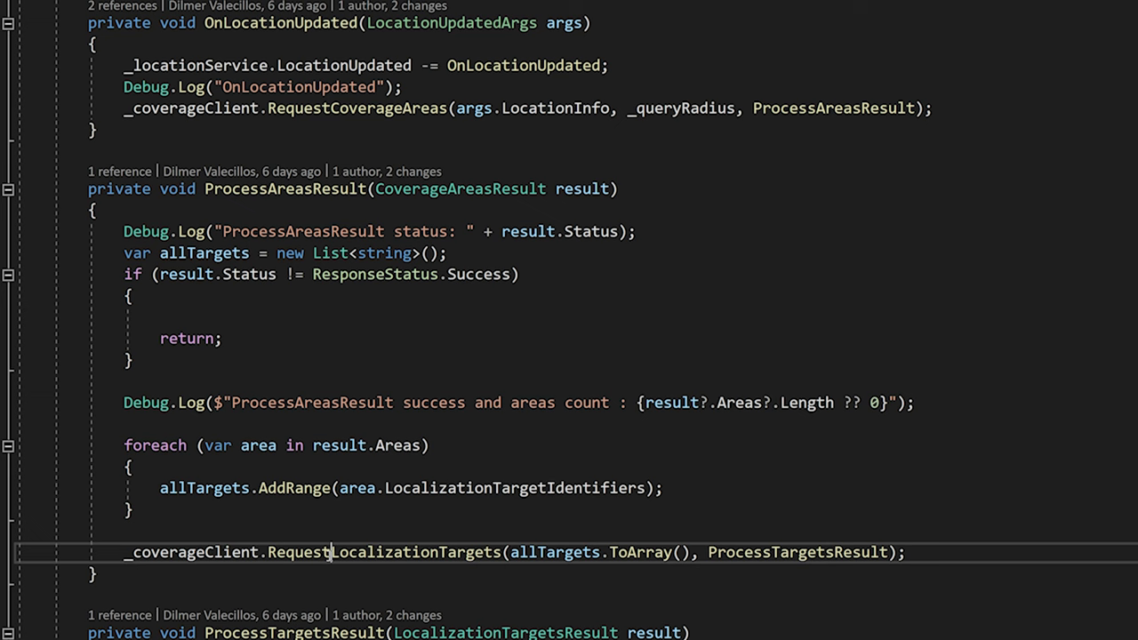
{"action": "double_click", "coordinate": [384, 551]}
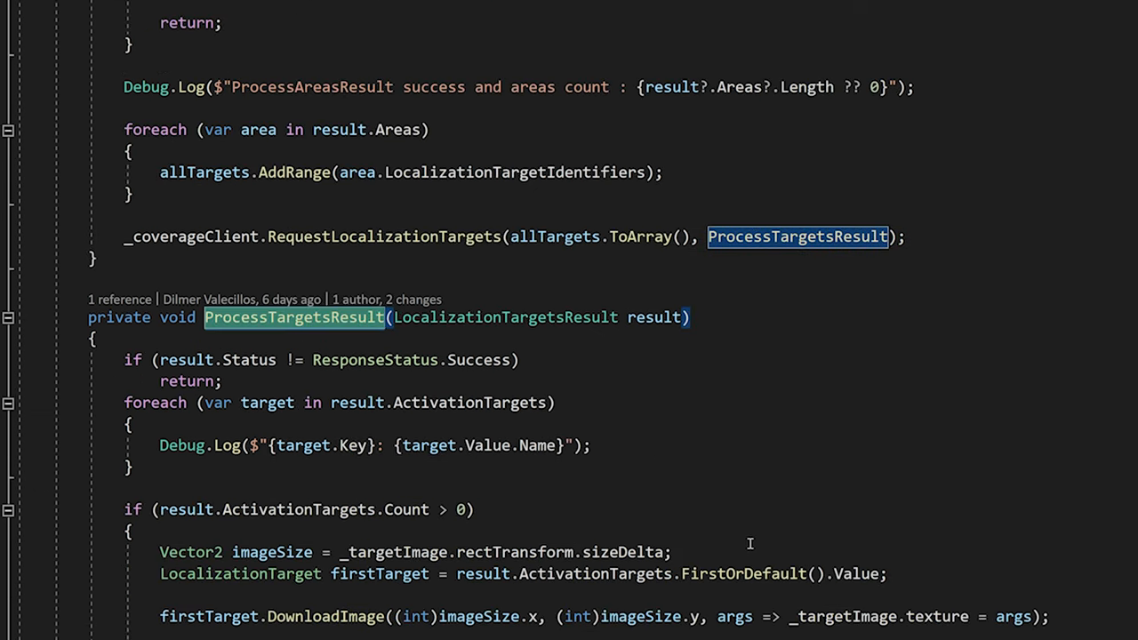
{"action": "scroll", "scroll_direction": "down", "scroll_amount": 3}
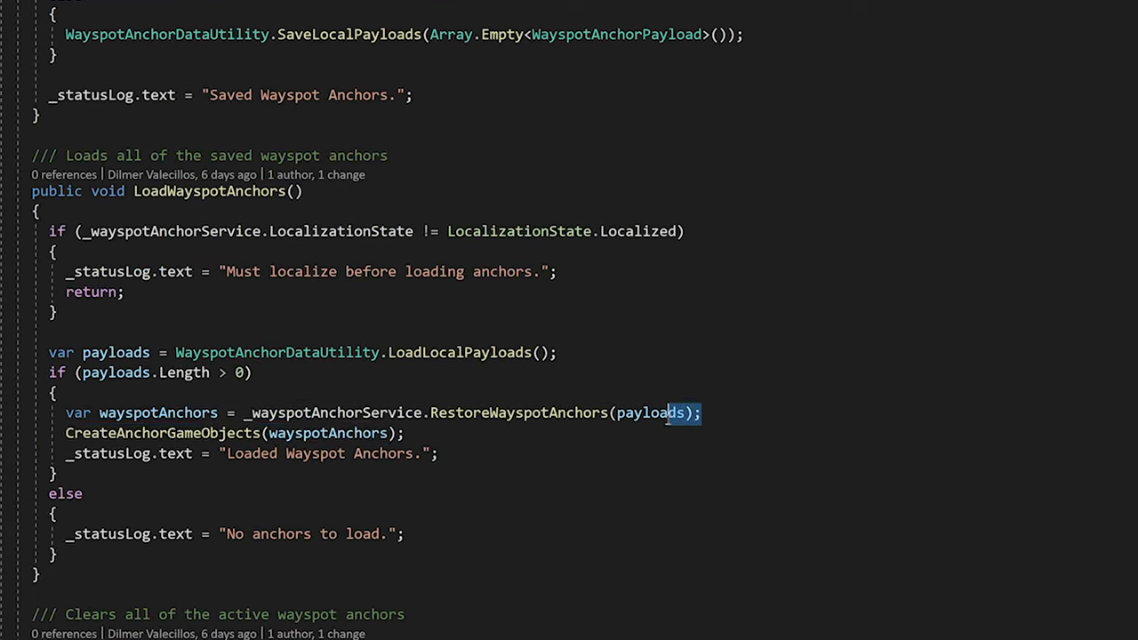
Highlight every use of _wayspotAnchorService inside the LoadWayspotAnchors method.
{"action": "double_click", "coordinate": [334, 412]}
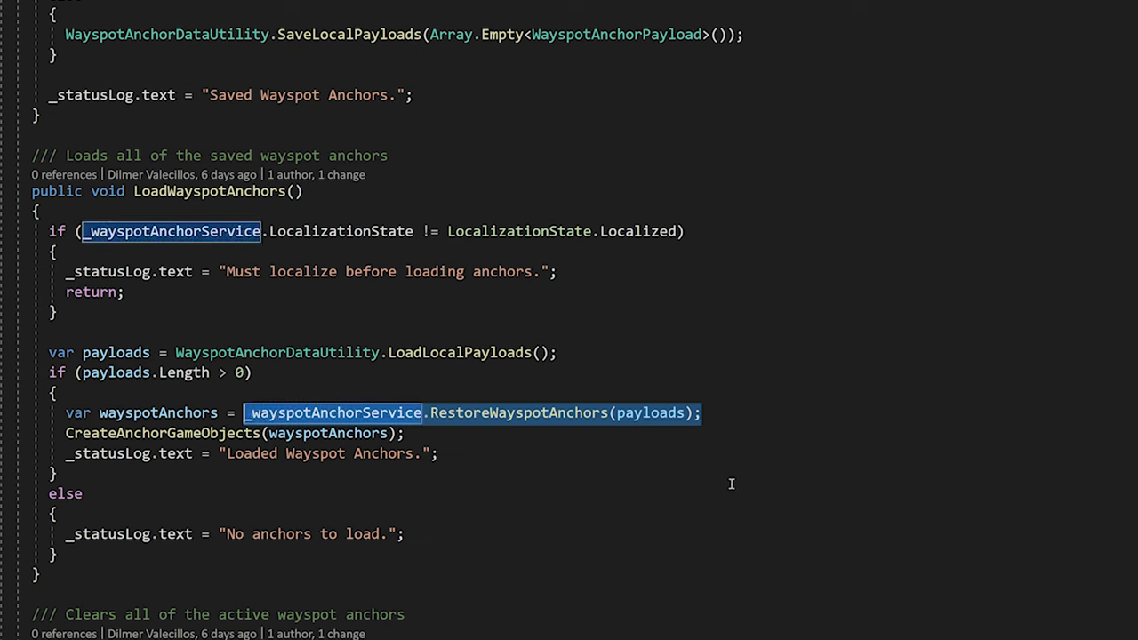
{"action": "mouse_move", "coordinate": [722, 480]}
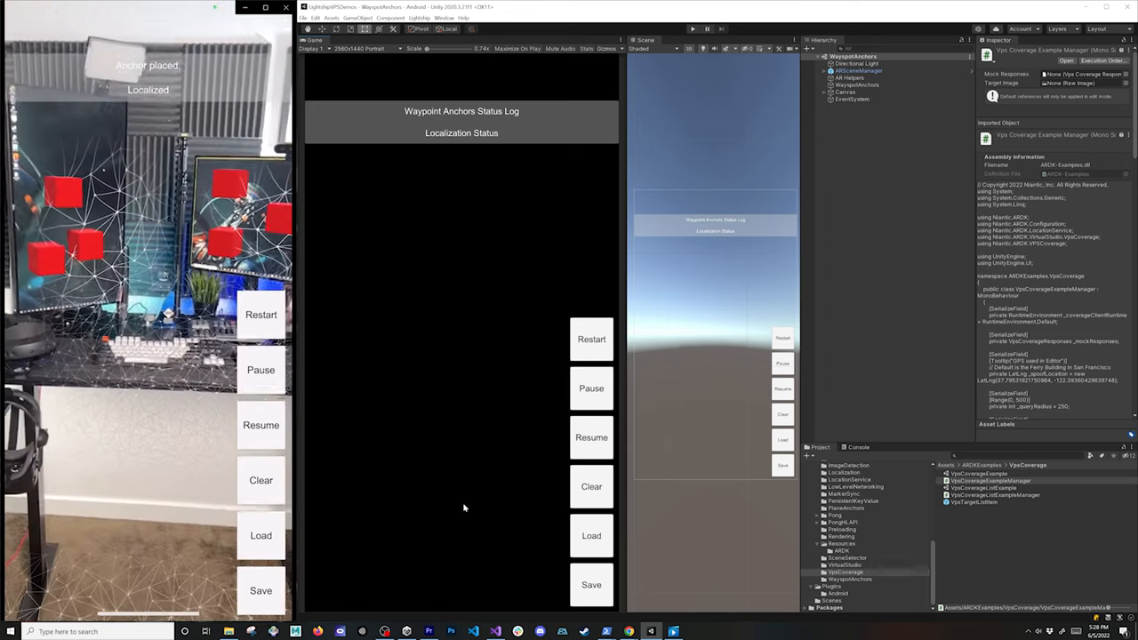
In the phone app, Save the placed cube anchors, Load them back, Clear them, then Load again.
{"action": "left_click", "coordinate": [260, 590]}
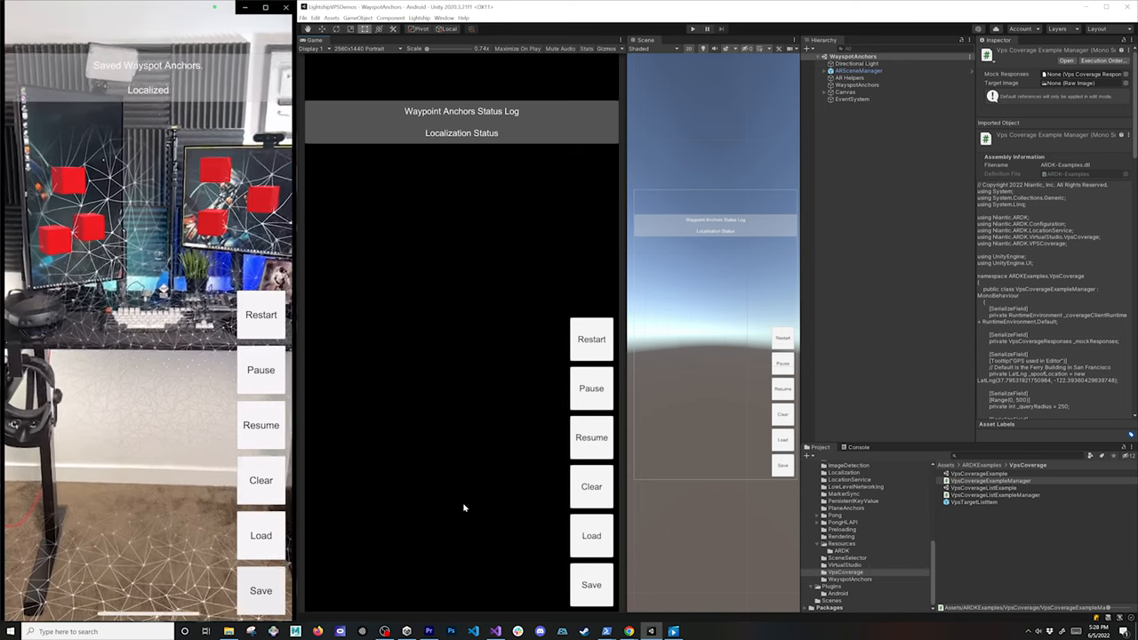
{"action": "left_click", "coordinate": [259, 535]}
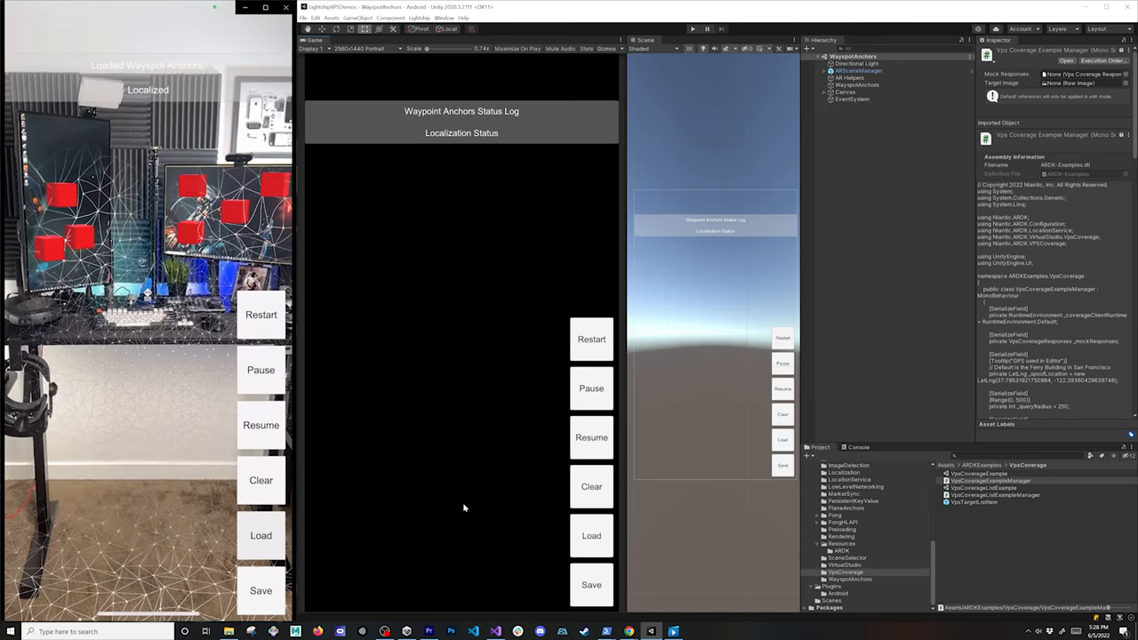
{"action": "left_click", "coordinate": [259, 479]}
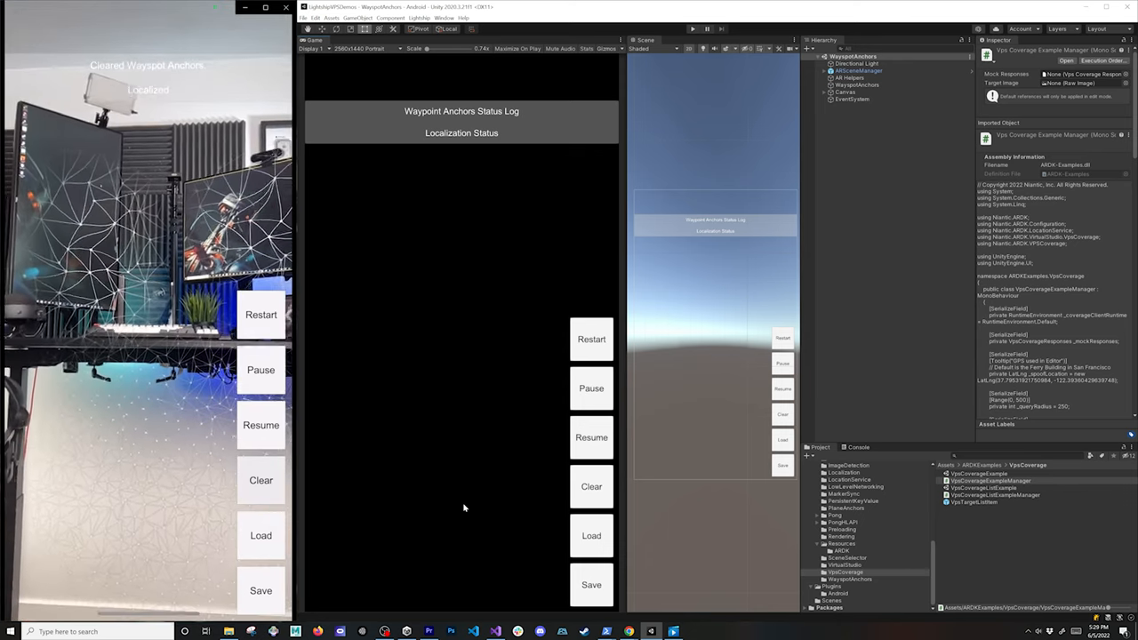
{"action": "left_click", "coordinate": [260, 535]}
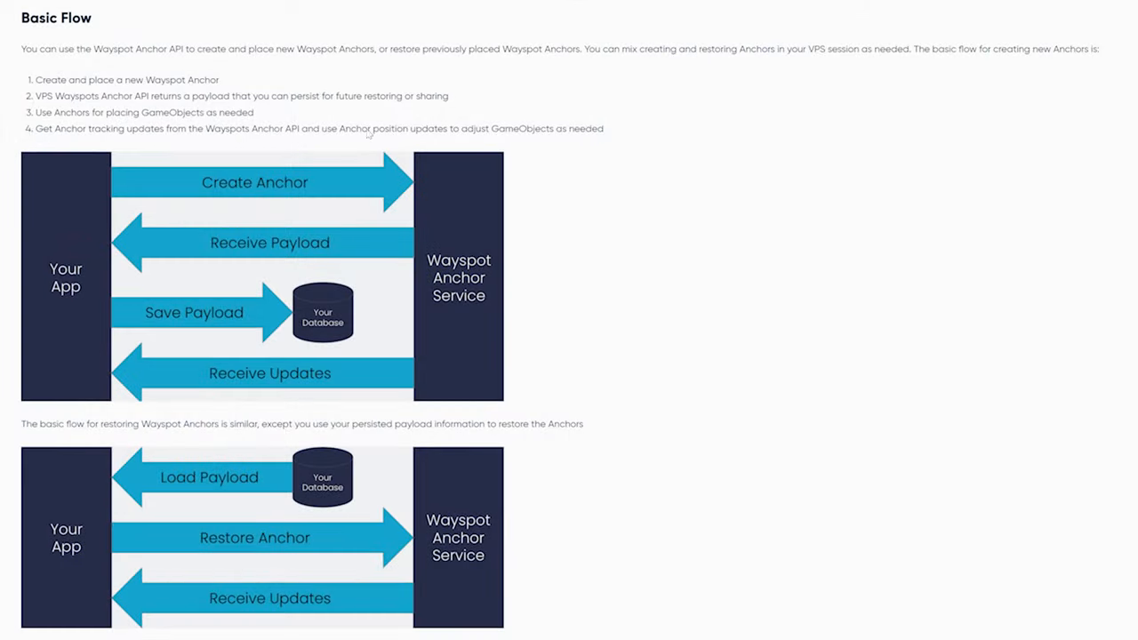
{"action": "mouse_move", "coordinate": [71, 341]}
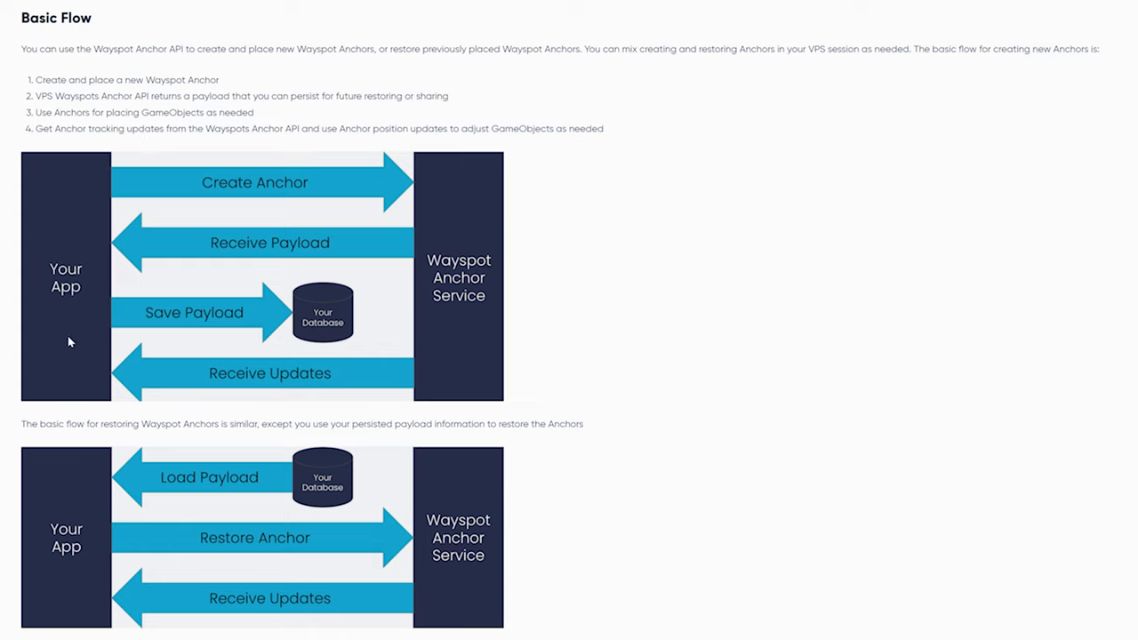
{"action": "mouse_move", "coordinate": [421, 199]}
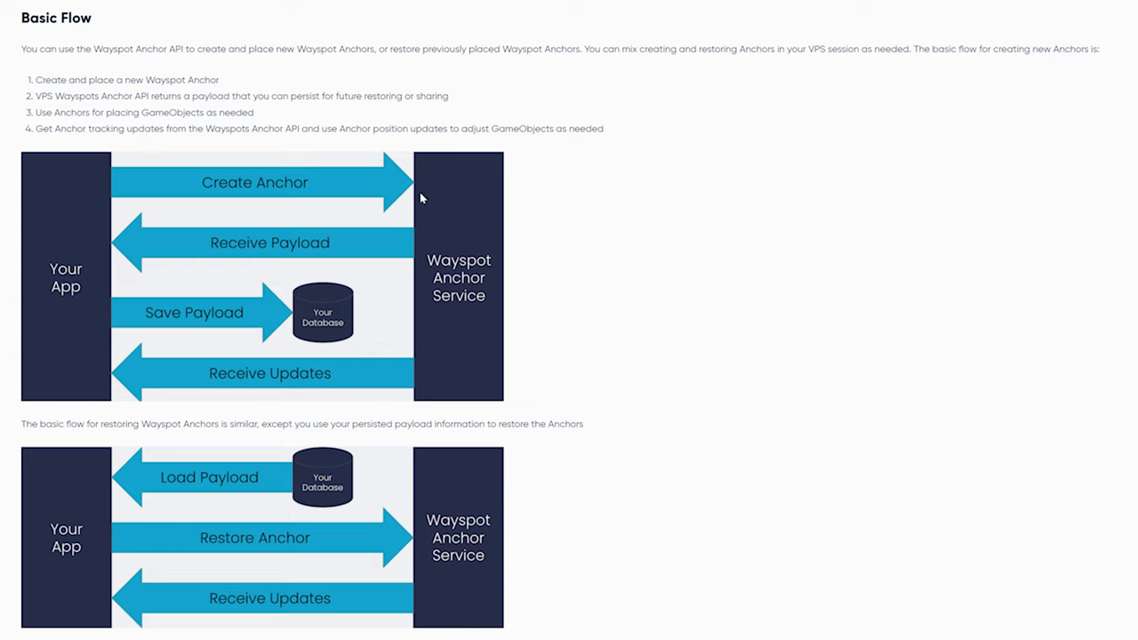
{"action": "mouse_move", "coordinate": [295, 252]}
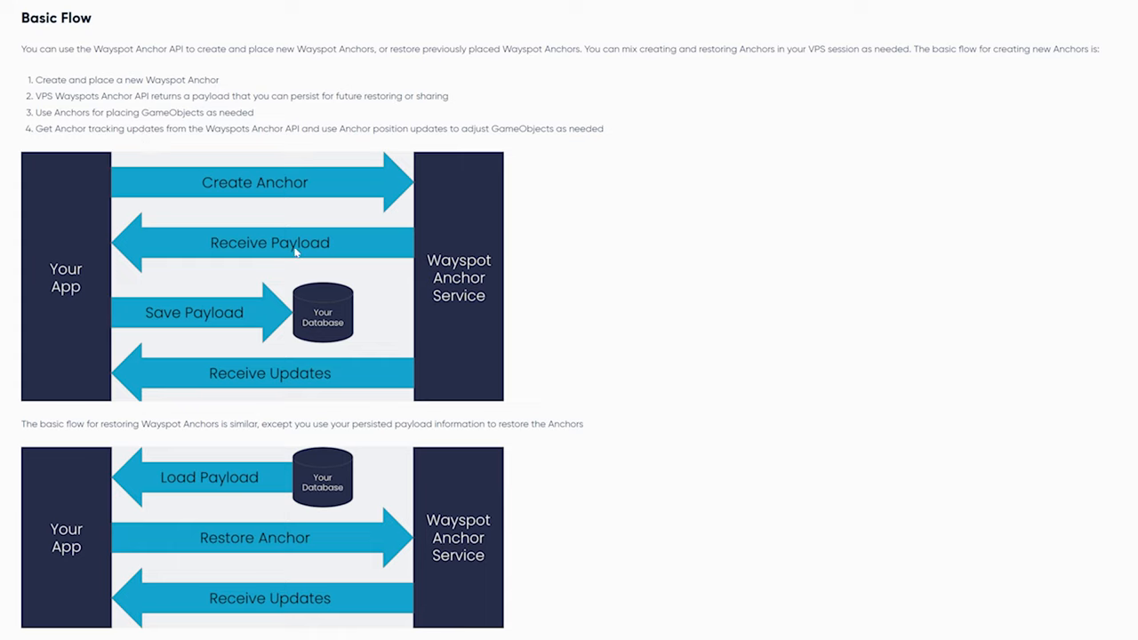
{"action": "mouse_move", "coordinate": [263, 310]}
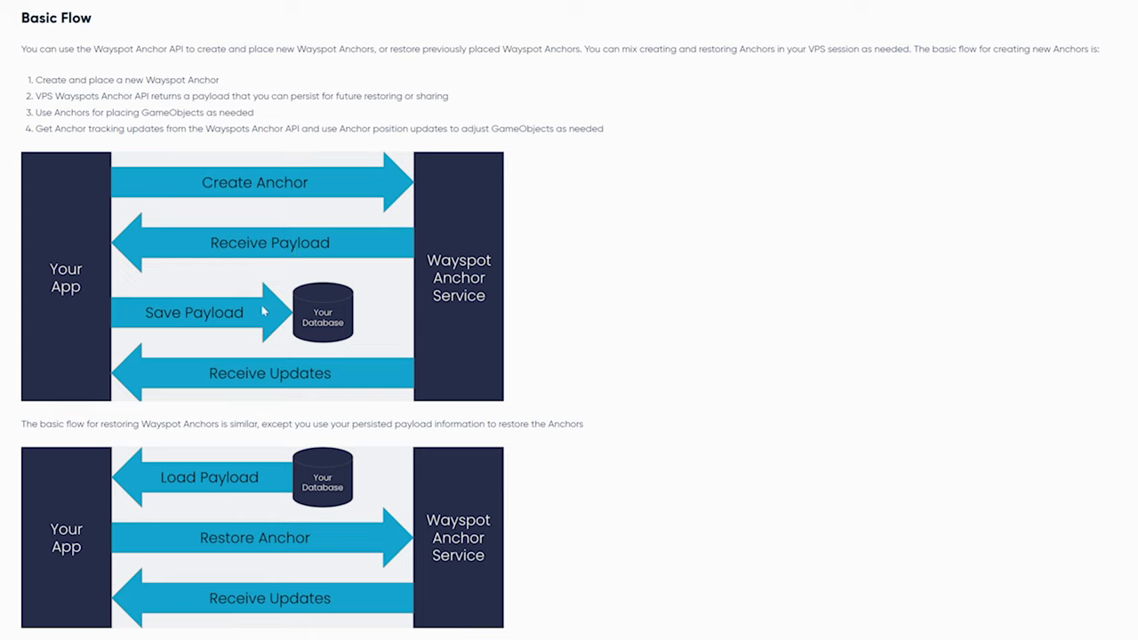
{"action": "mouse_move", "coordinate": [266, 379]}
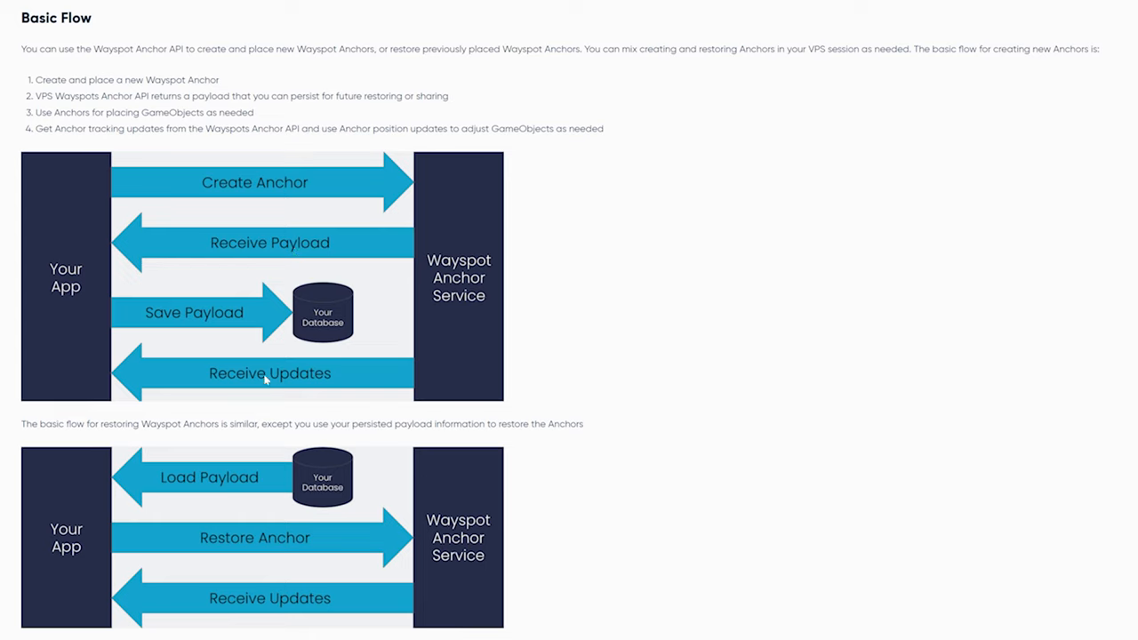
{"action": "mouse_move", "coordinate": [459, 305]}
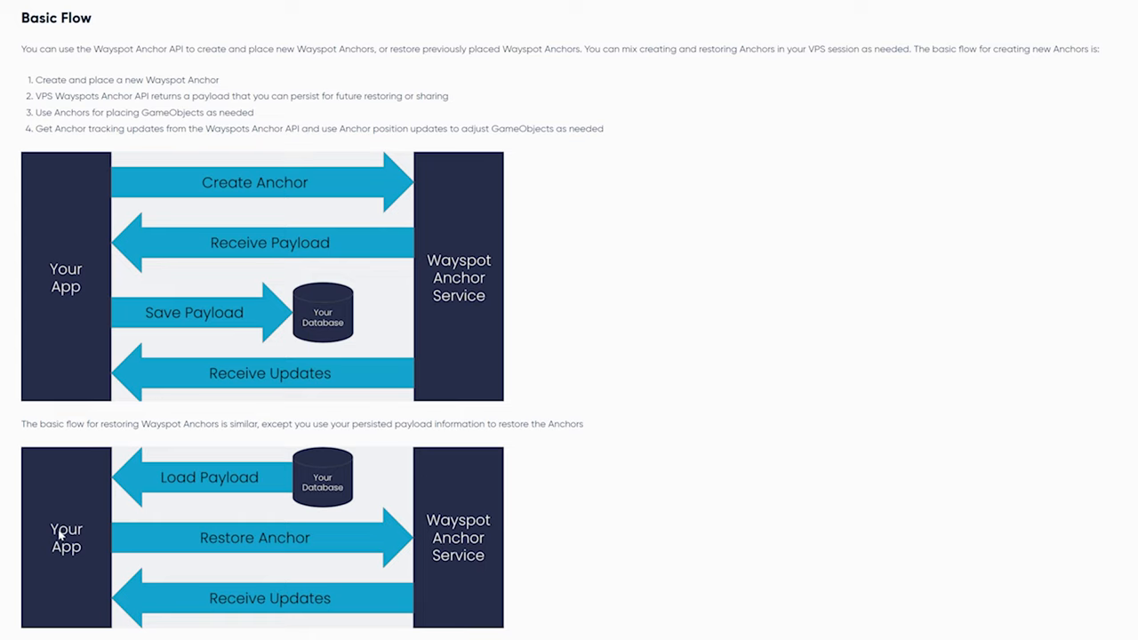
{"action": "mouse_move", "coordinate": [324, 484]}
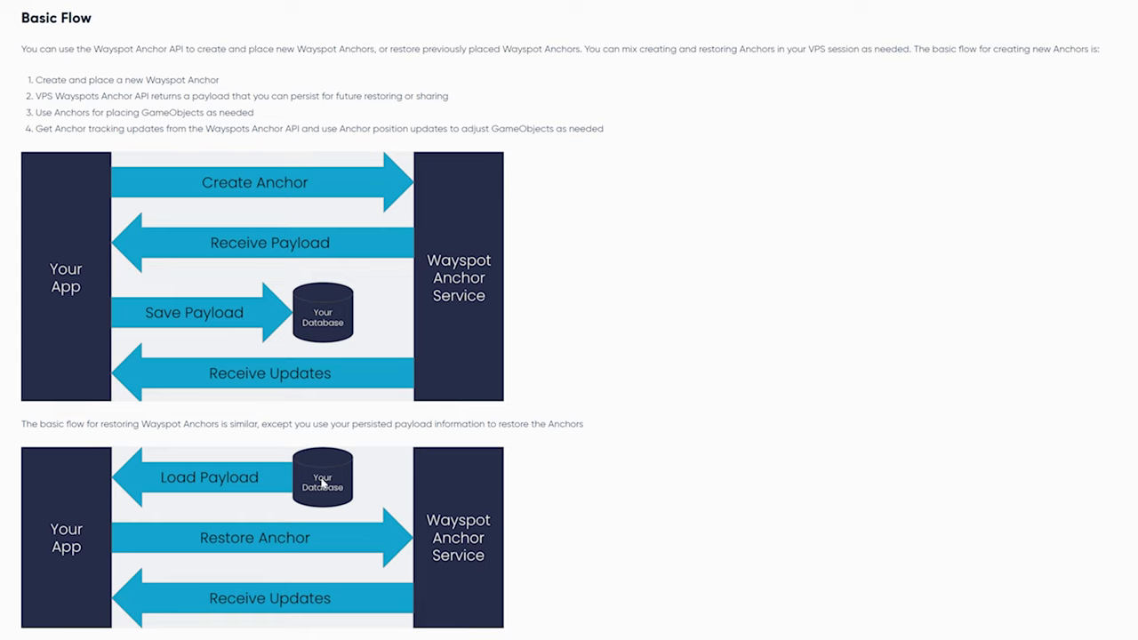
{"action": "mouse_move", "coordinate": [336, 539]}
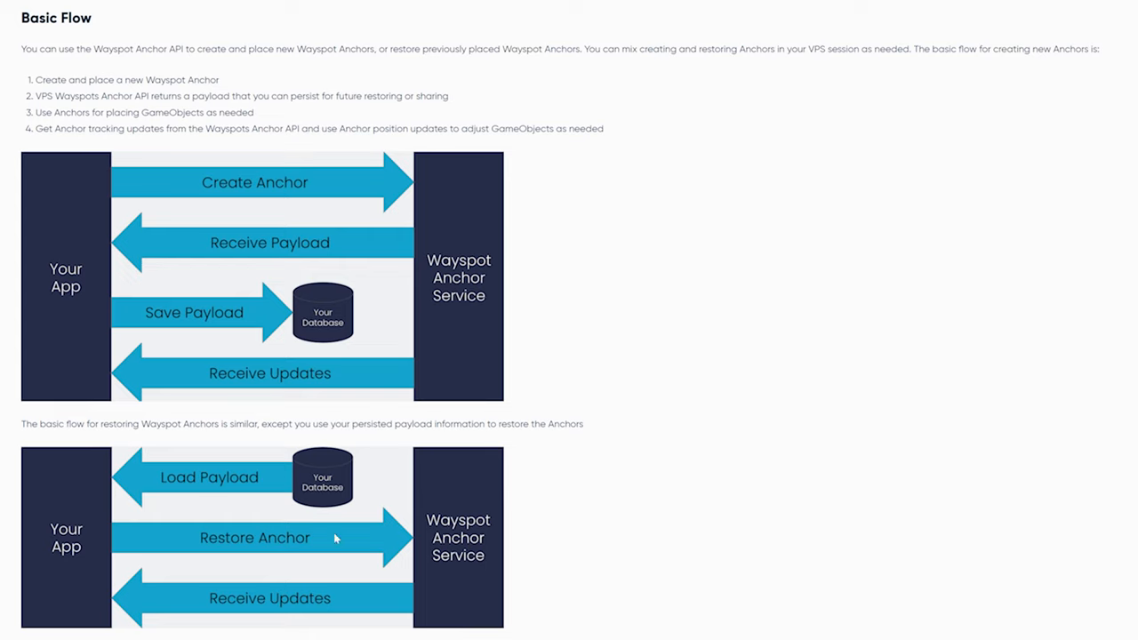
{"action": "mouse_move", "coordinate": [260, 595]}
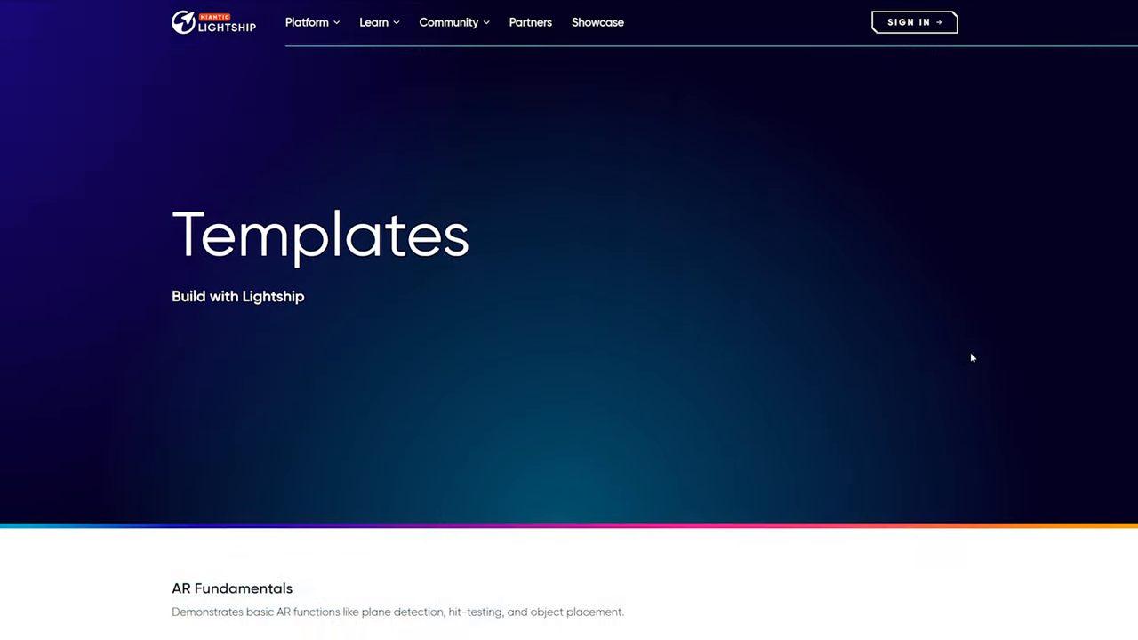
Scroll through the Lightship templates collection down to the Wayspot Anchors template.
{"action": "scroll", "scroll_direction": "down", "scroll_amount": 3}
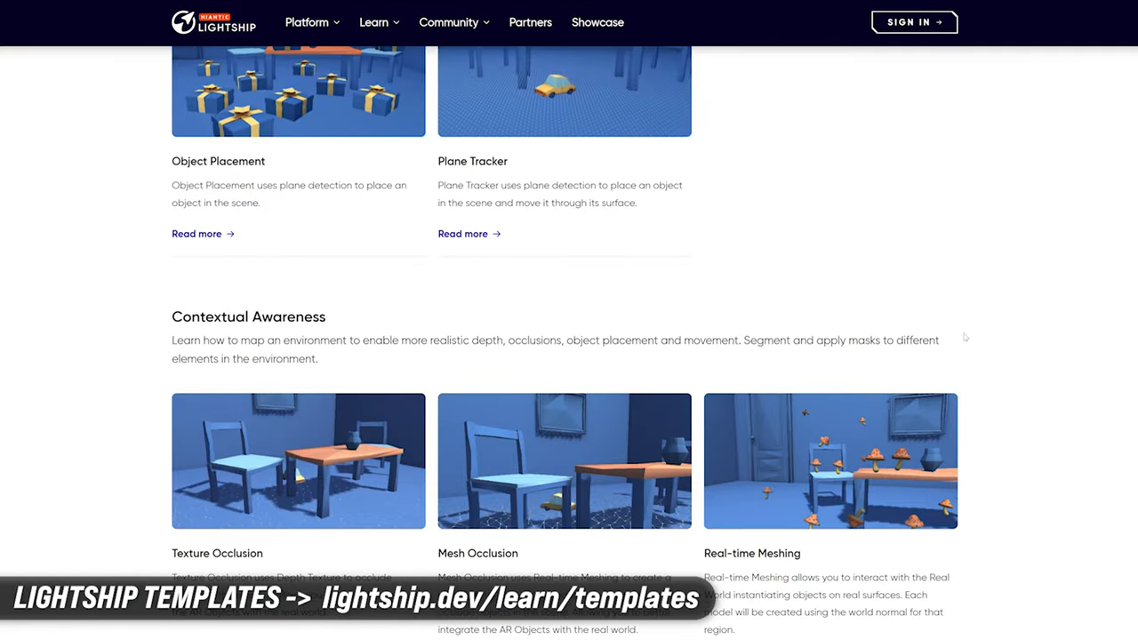
{"action": "scroll", "scroll_direction": "down", "scroll_amount": 3}
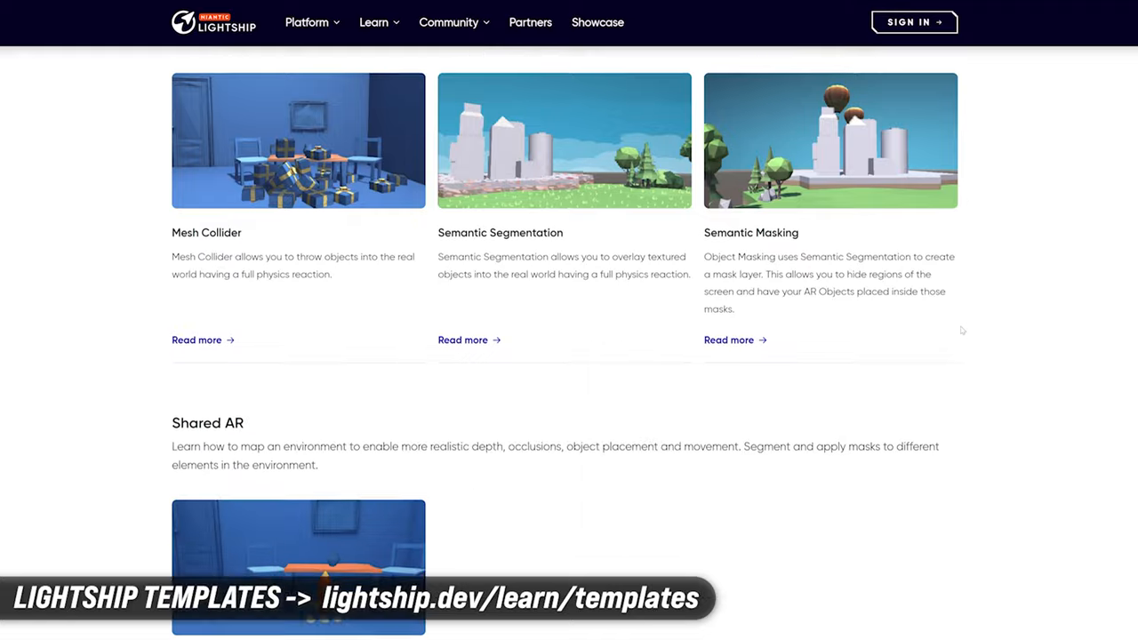
{"action": "scroll", "scroll_direction": "down", "scroll_amount": 3}
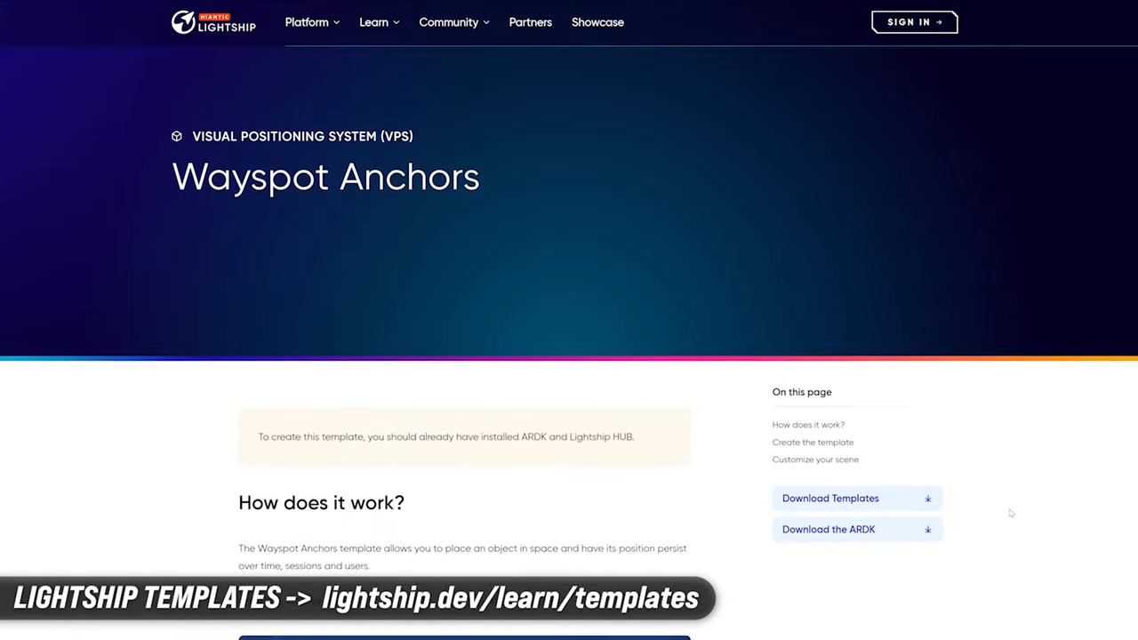
{"action": "scroll", "scroll_direction": "down", "scroll_amount": 3}
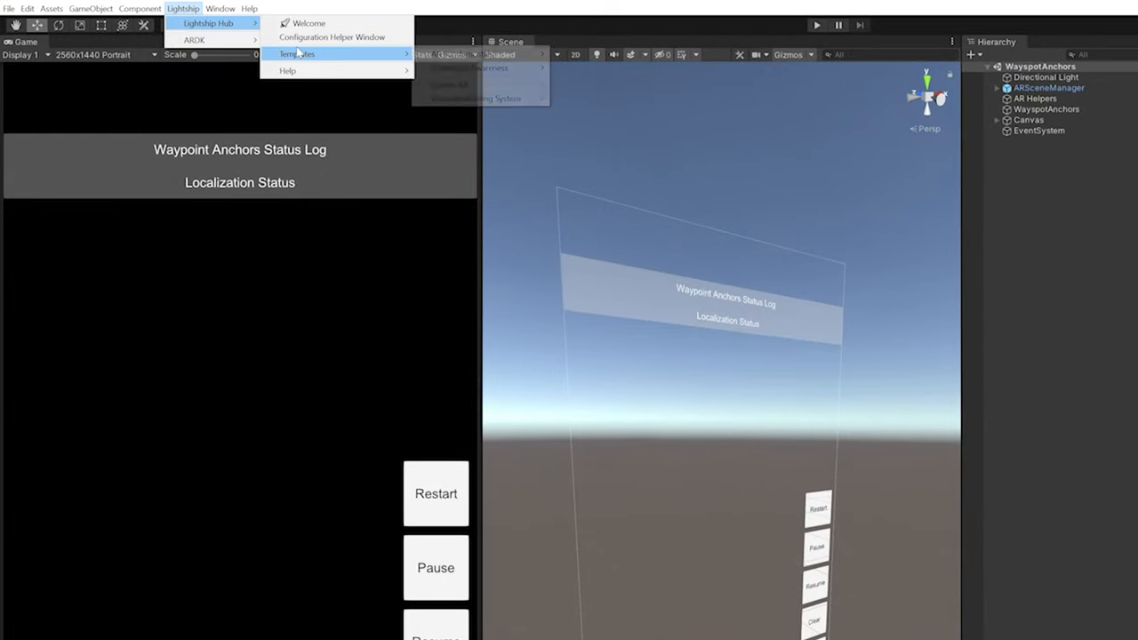
{"action": "mouse_move", "coordinate": [476, 98]}
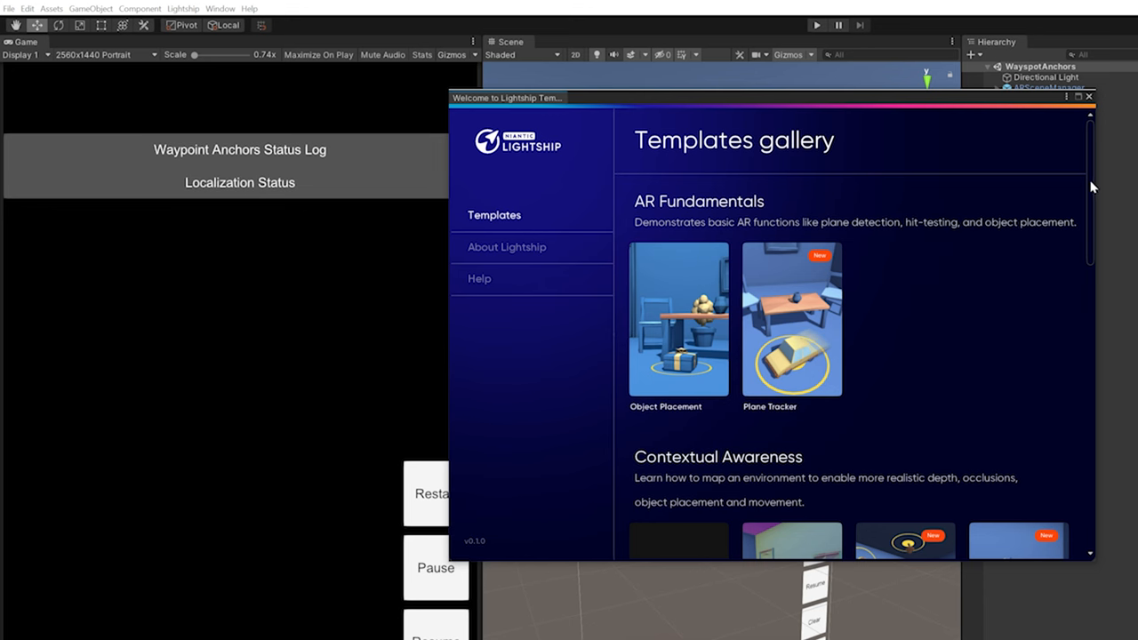
Scroll the Lightship Templates gallery past AR Fundamentals to the Contextual Awareness templates.
{"action": "scroll", "scroll_direction": "down", "scroll_amount": 3}
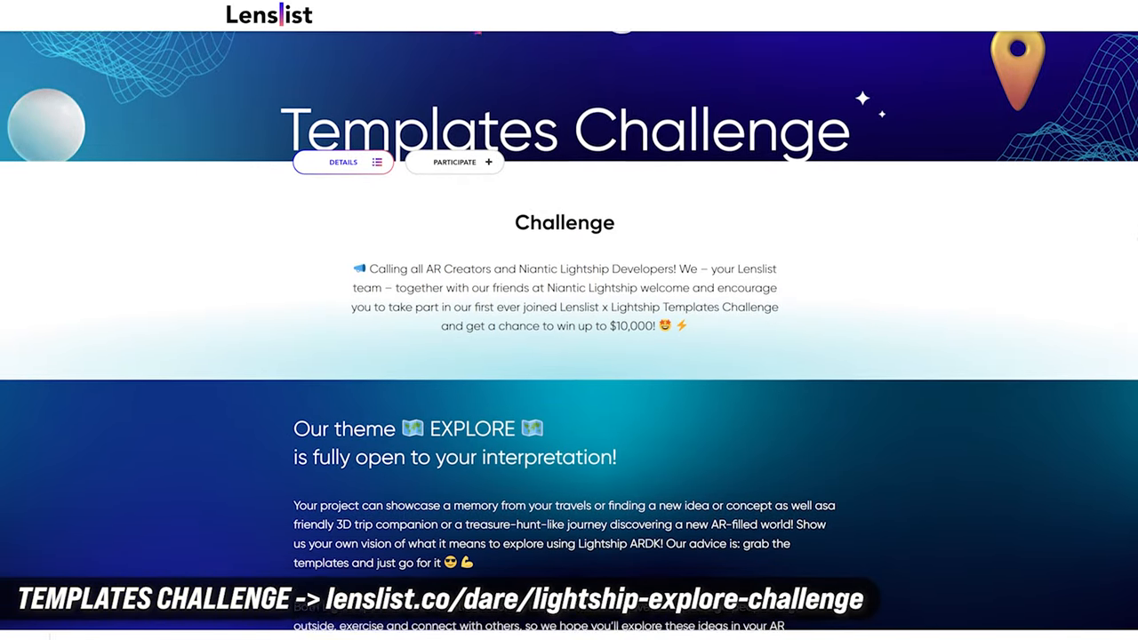
Scroll the Templates Challenge page down to the EXPLORE theme and June 1st–30th submission window.
{"action": "scroll", "scroll_direction": "down", "scroll_amount": 3}
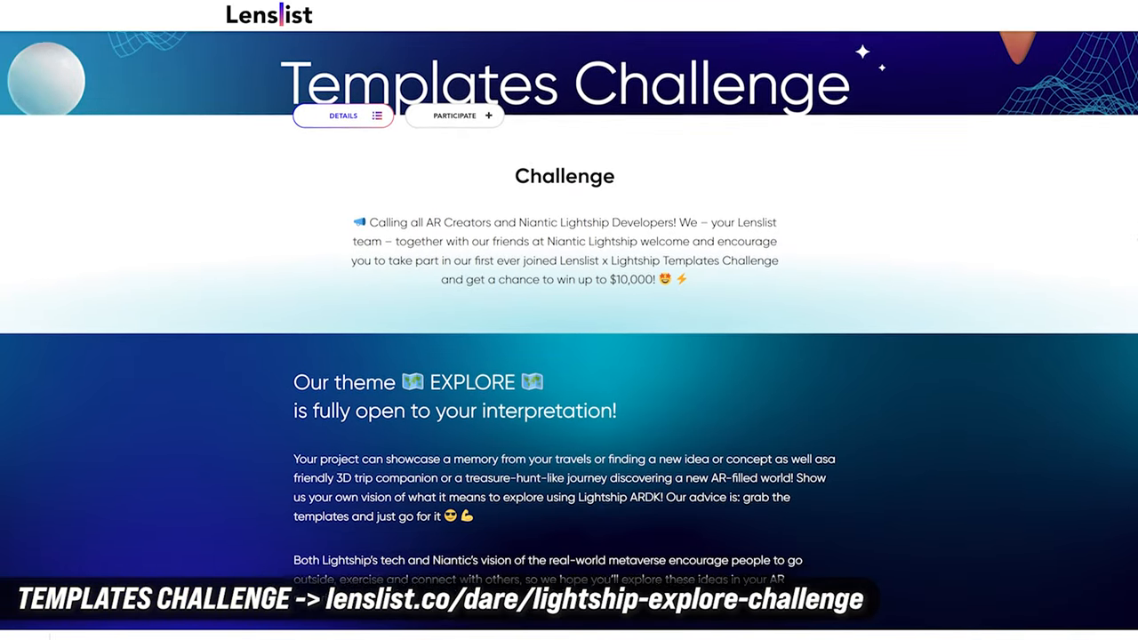
{"action": "scroll", "scroll_direction": "down", "scroll_amount": 3}
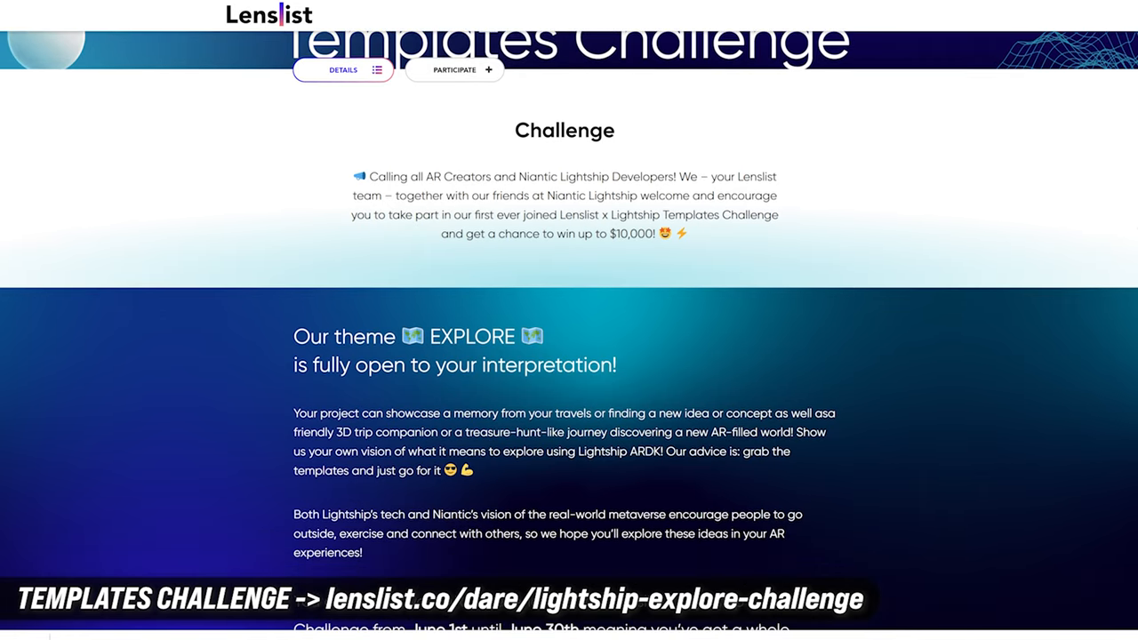
{"action": "scroll", "scroll_direction": "down", "scroll_amount": 3}
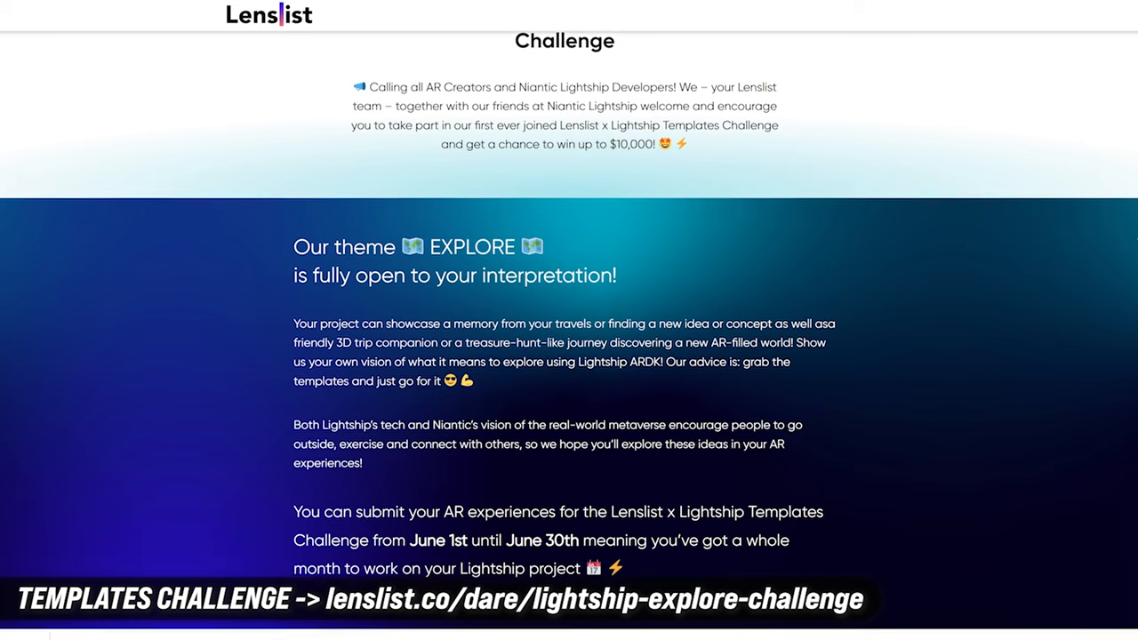
{"action": "scroll", "scroll_direction": "down", "scroll_amount": 3}
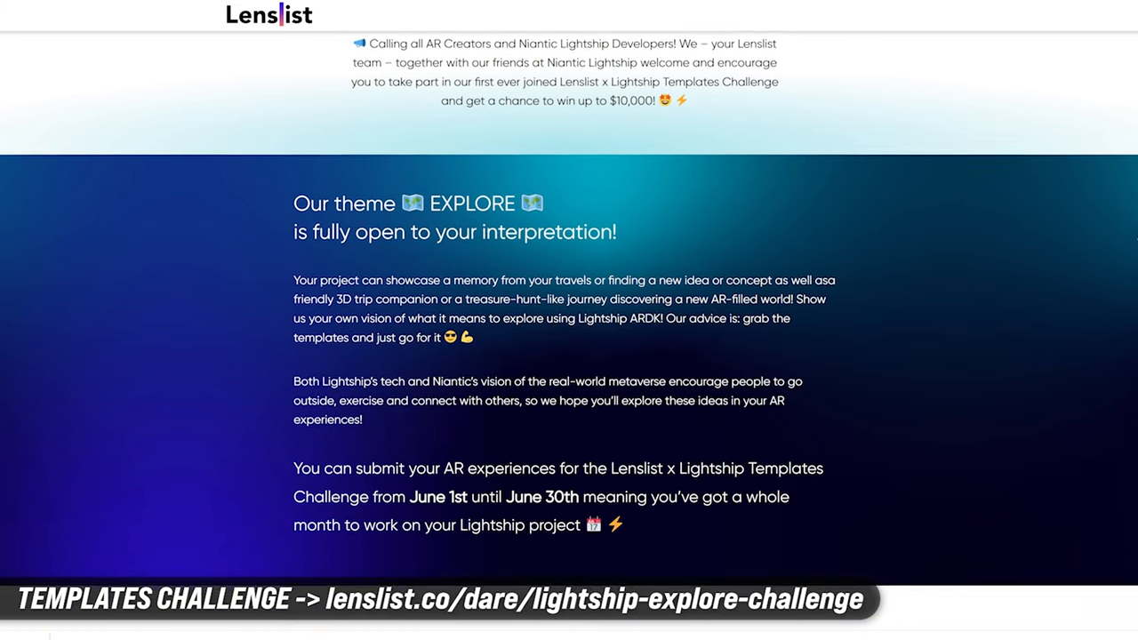
{"action": "scroll", "scroll_direction": "down", "scroll_amount": 3}
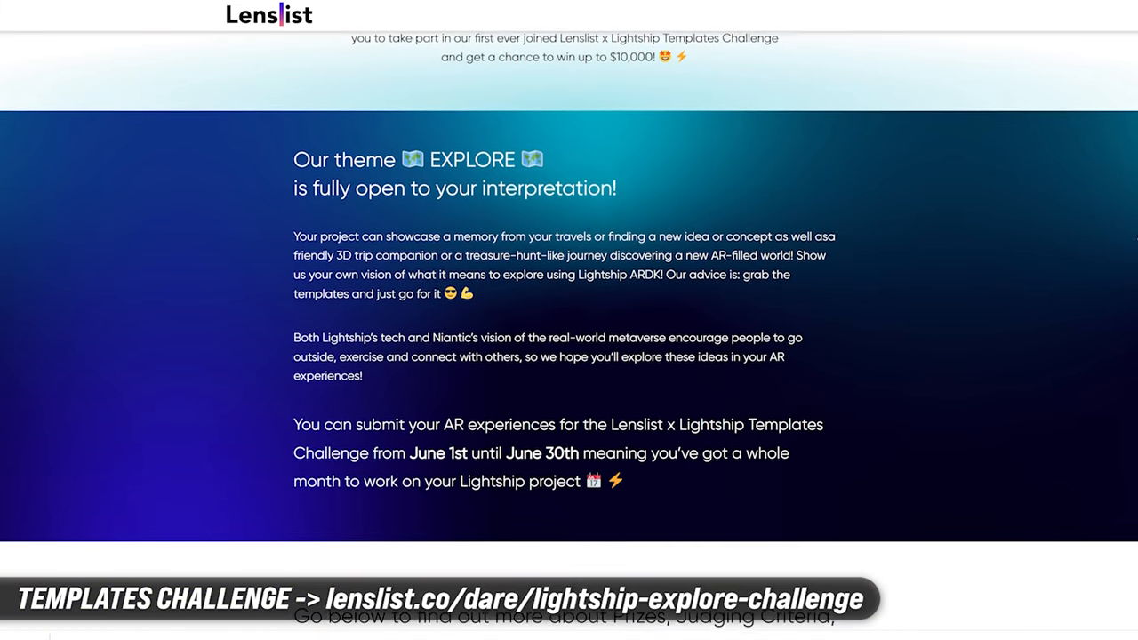
{"action": "scroll", "scroll_direction": "down", "scroll_amount": 3}
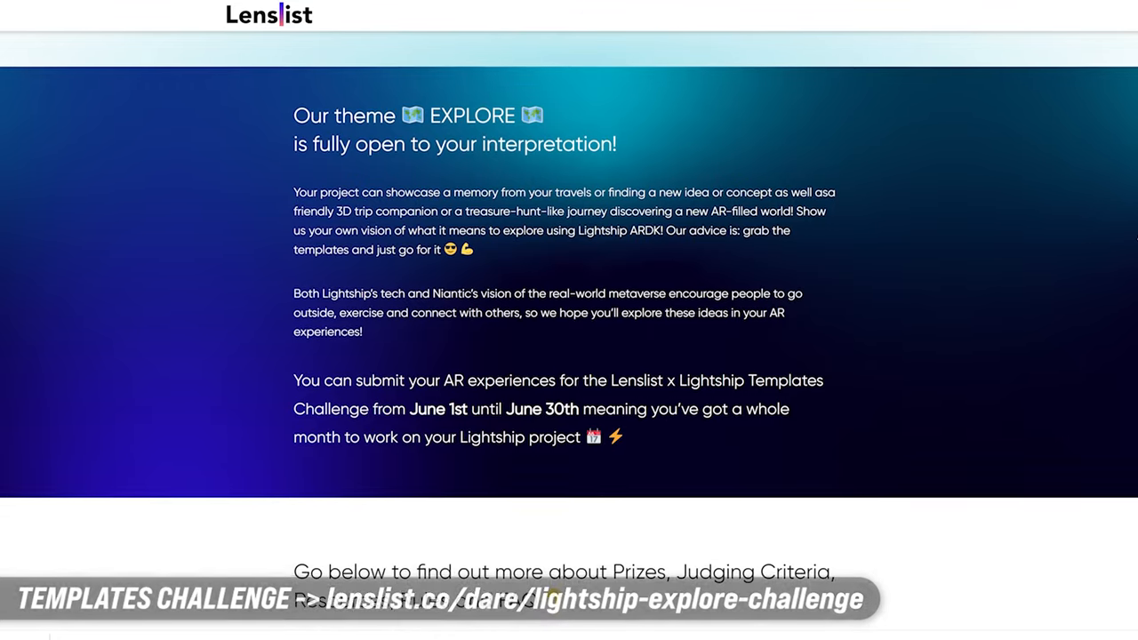